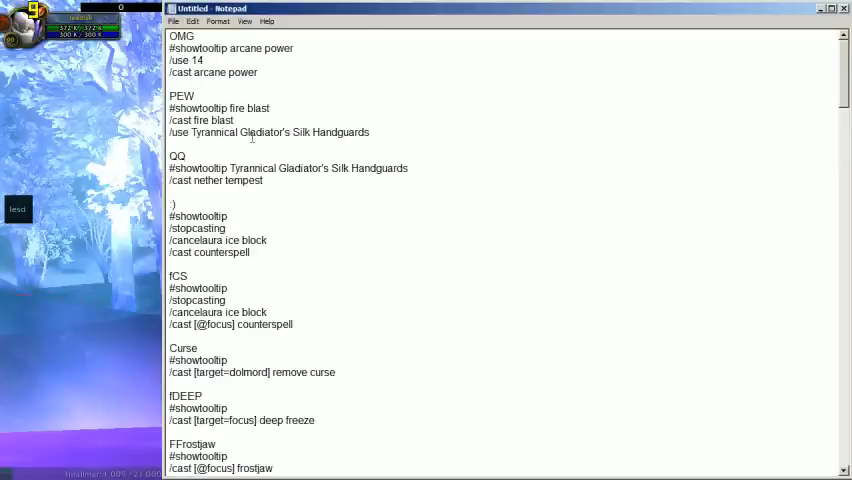
- Highlight the OMG macro's lines one after another while explaining them
left_click_drag(170, 36, 204, 60)
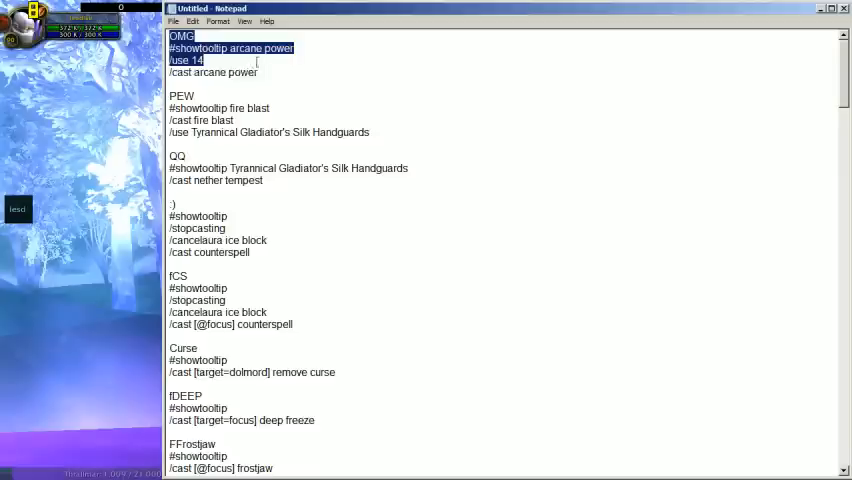
left_click(222, 60)
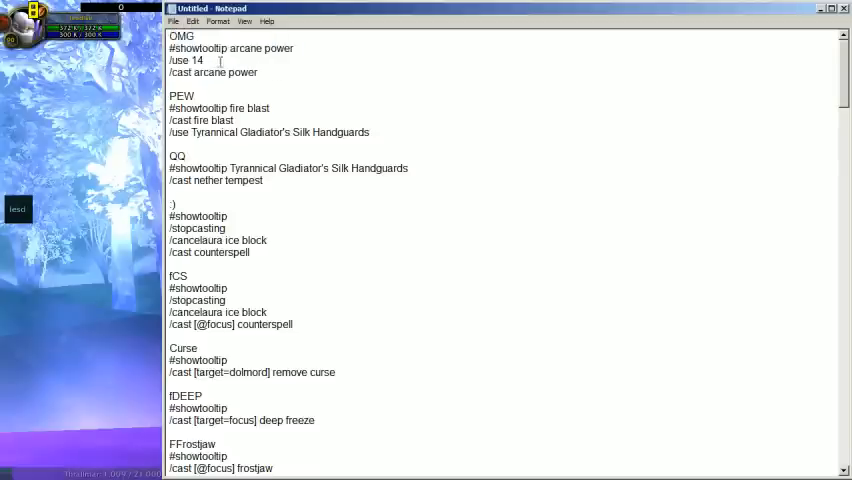
double_click(212, 72)
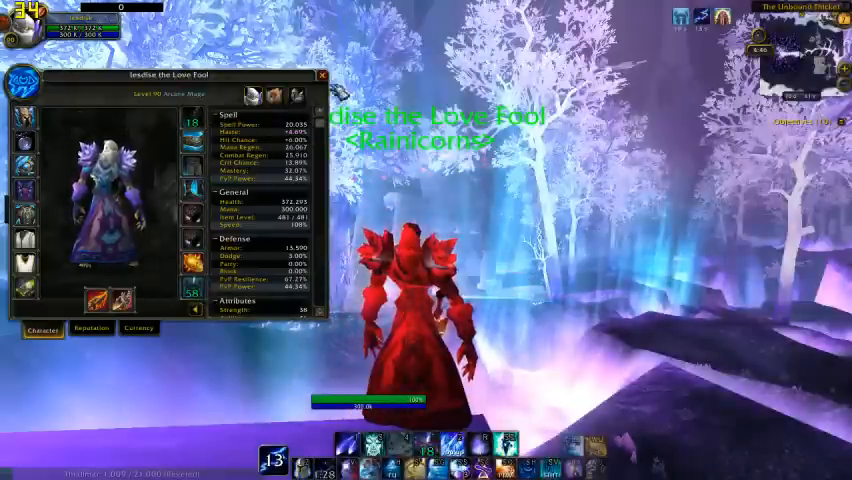
left_click(324, 74)
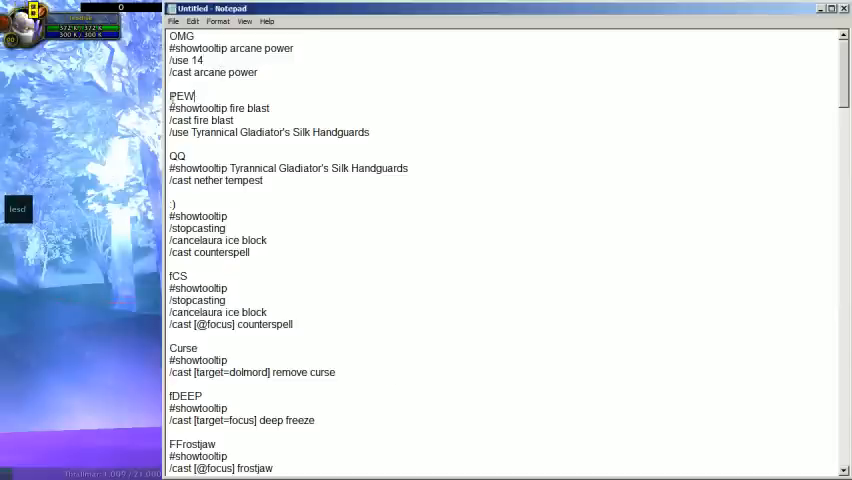
left_click_drag(184, 96, 368, 132)
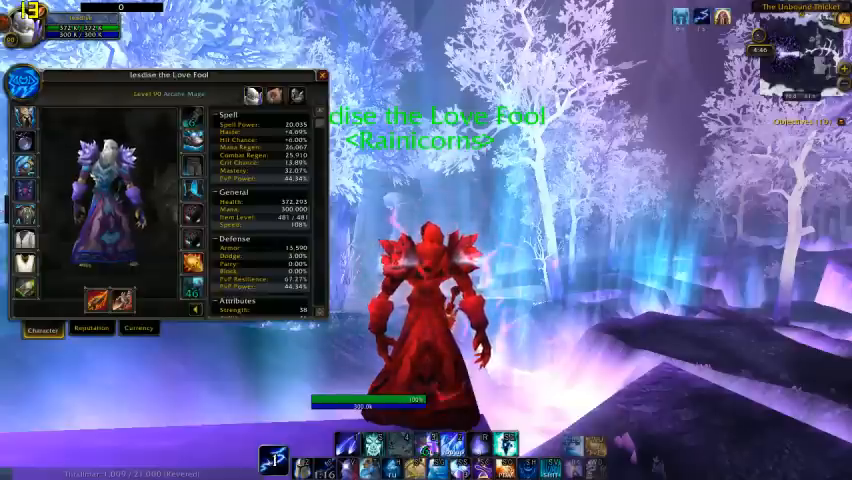
mouse_move(192, 142)
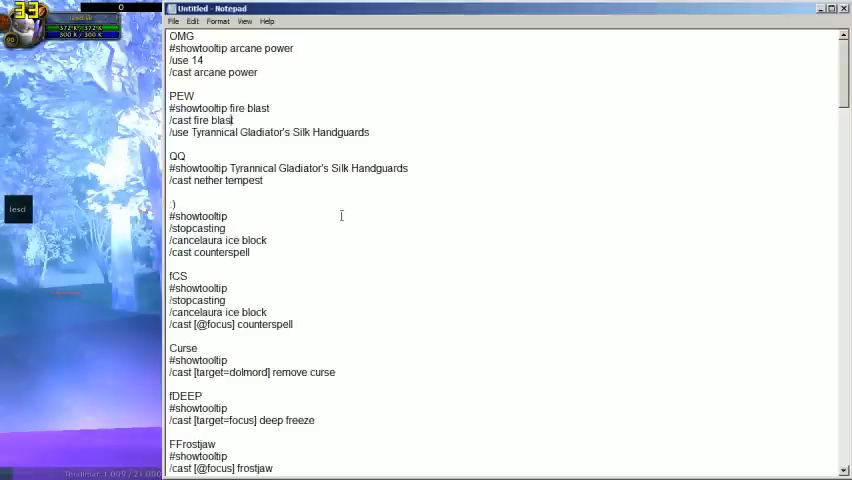
left_click_drag(170, 156, 270, 180)
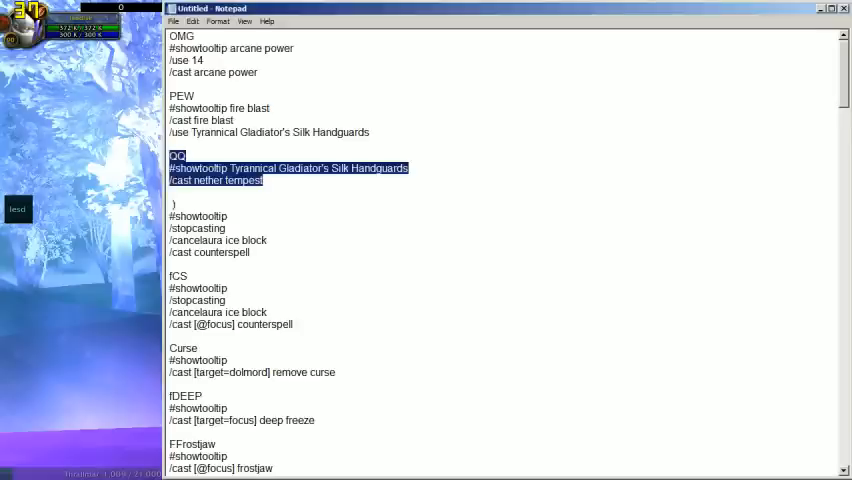
- Point out the /stopcasting line and the following macro block
scroll("up", 3)
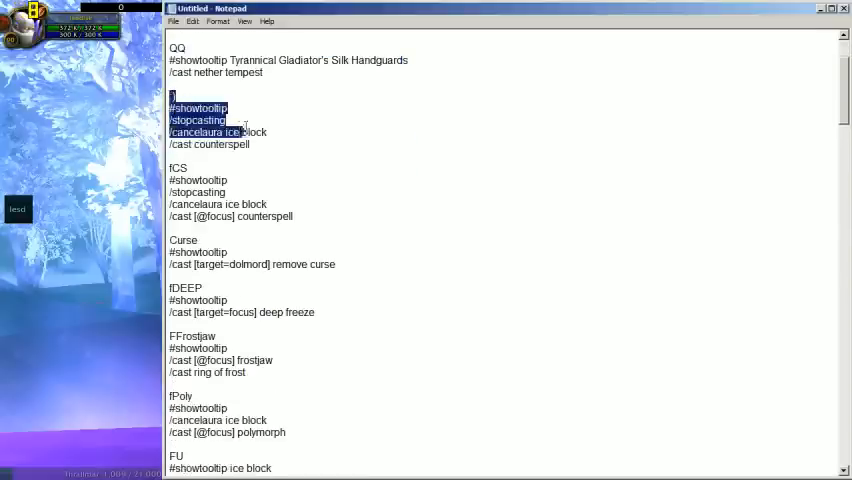
left_click(252, 144)
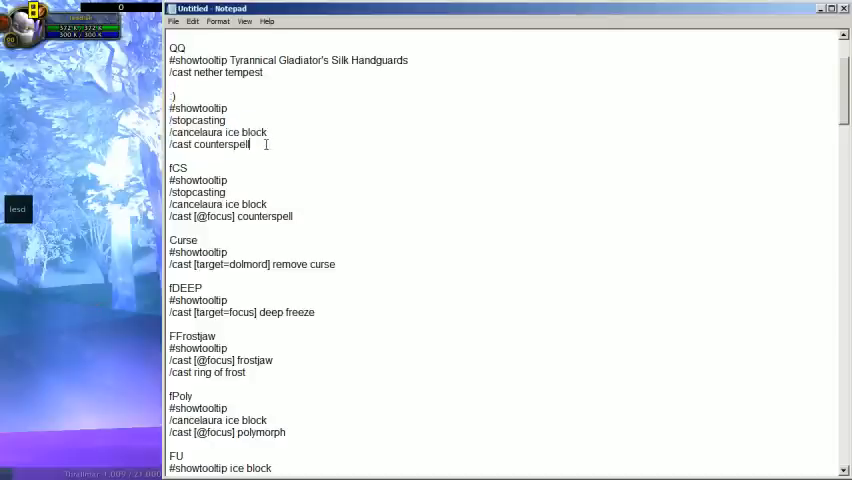
double_click(196, 120)
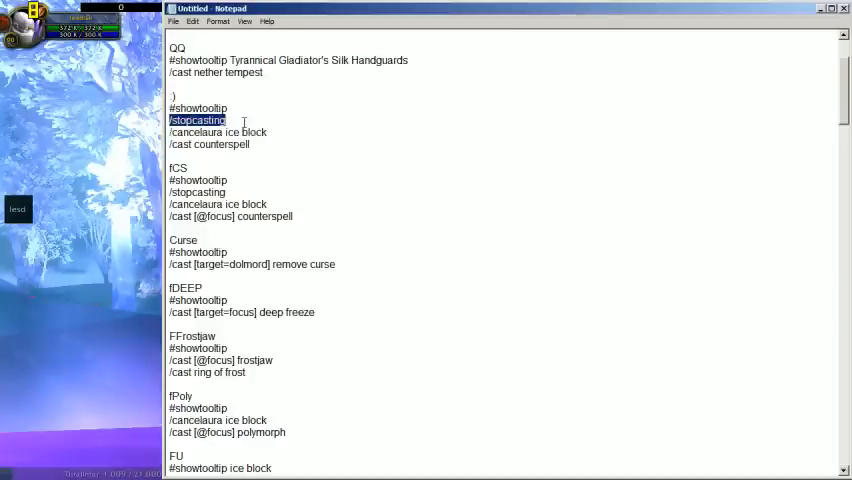
left_click(216, 132)
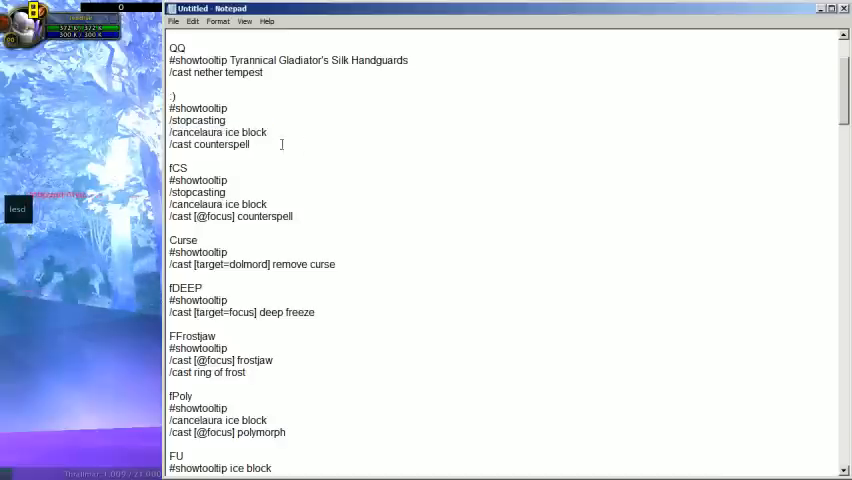
scroll("down", 3)
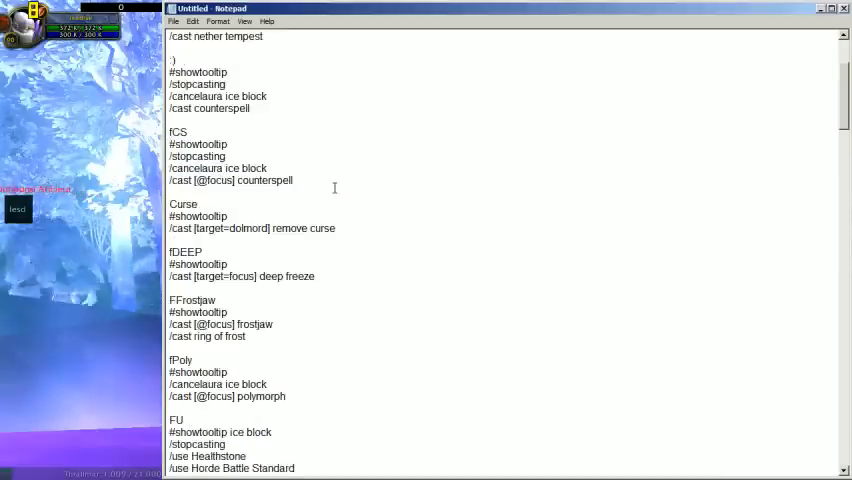
scroll("down", 3)
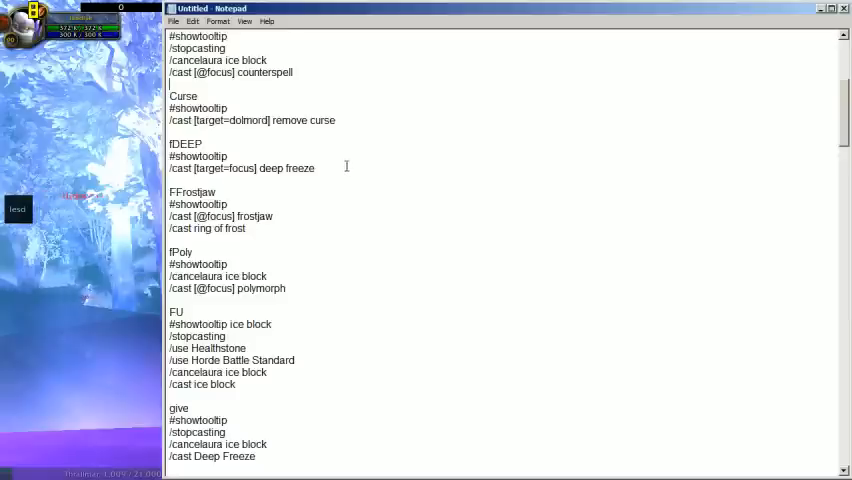
left_click_drag(168, 96, 336, 120)
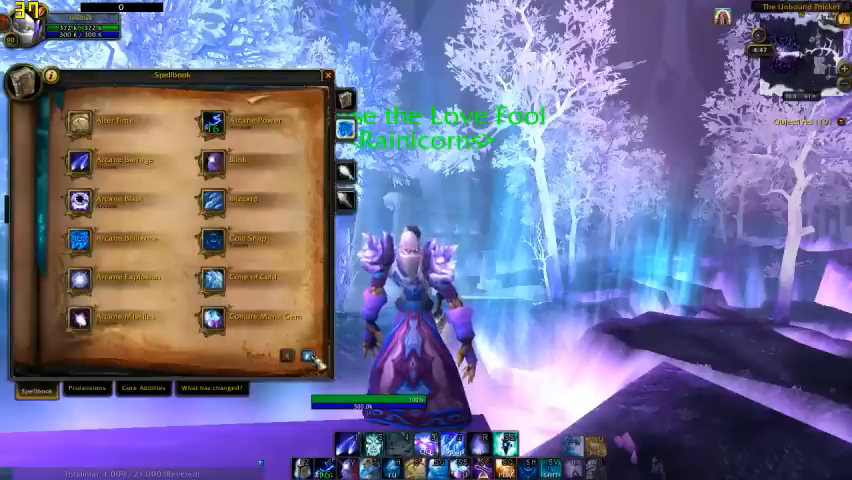
- Flip the spellbook page, then point out the IDEEP macro name and the whole FFrostjaw macro
left_click(298, 356)
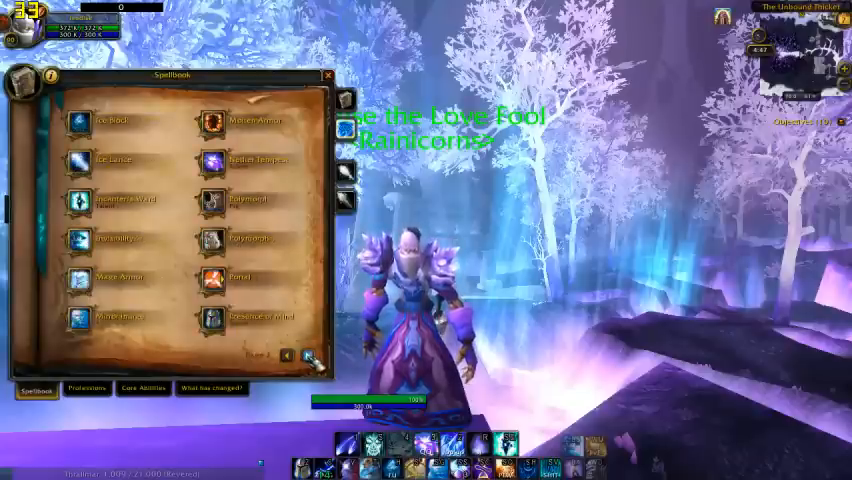
left_click(304, 356)
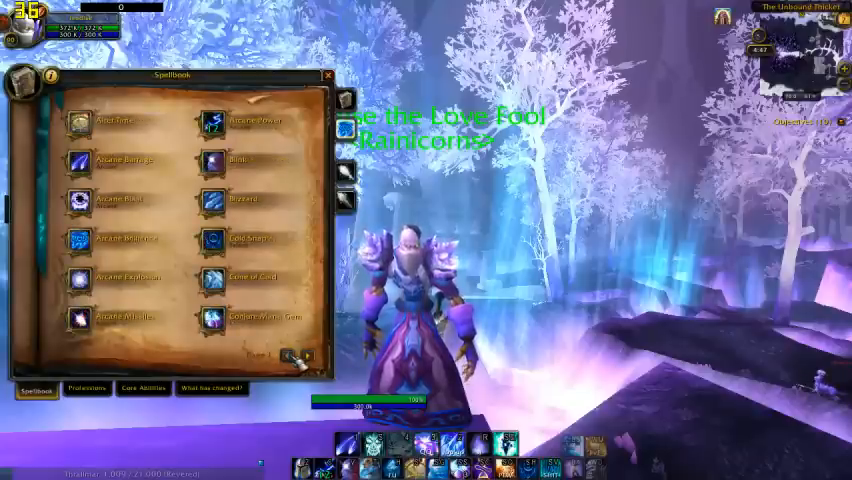
left_click(328, 76)
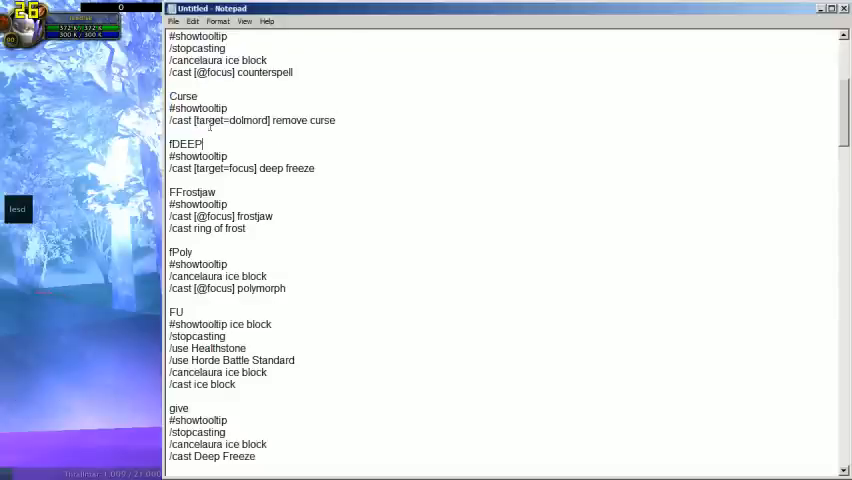
double_click(232, 120)
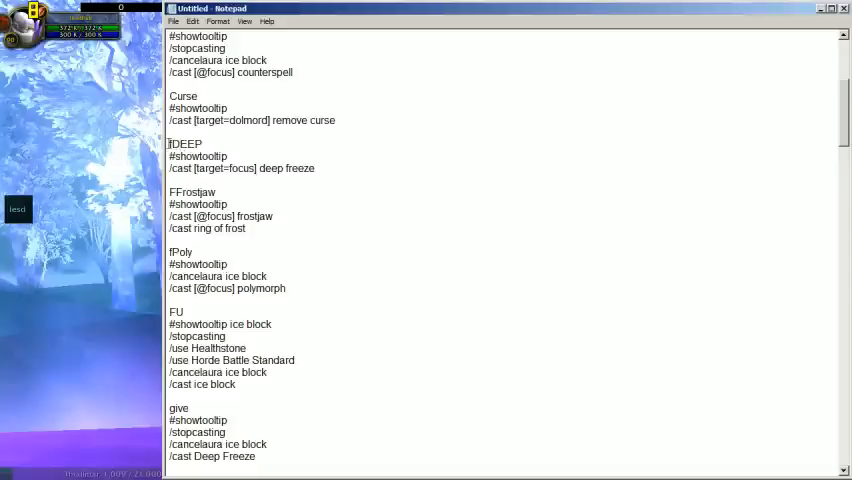
scroll("down", 3)
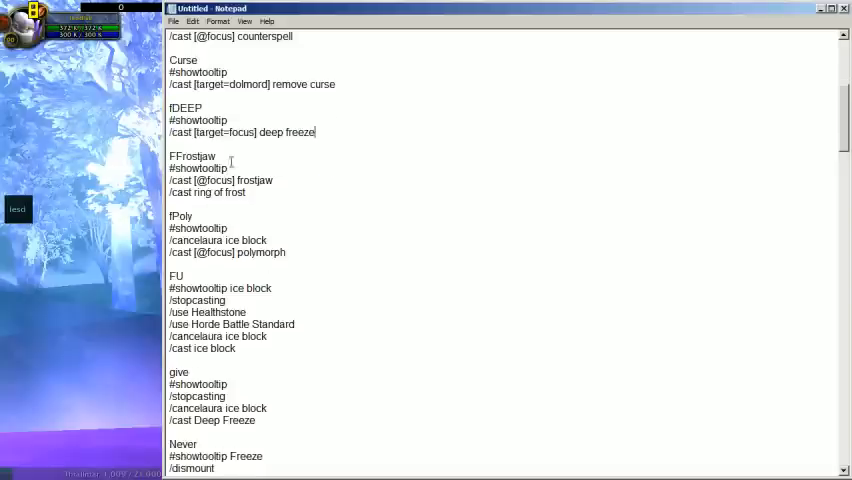
left_click_drag(172, 156, 254, 192)
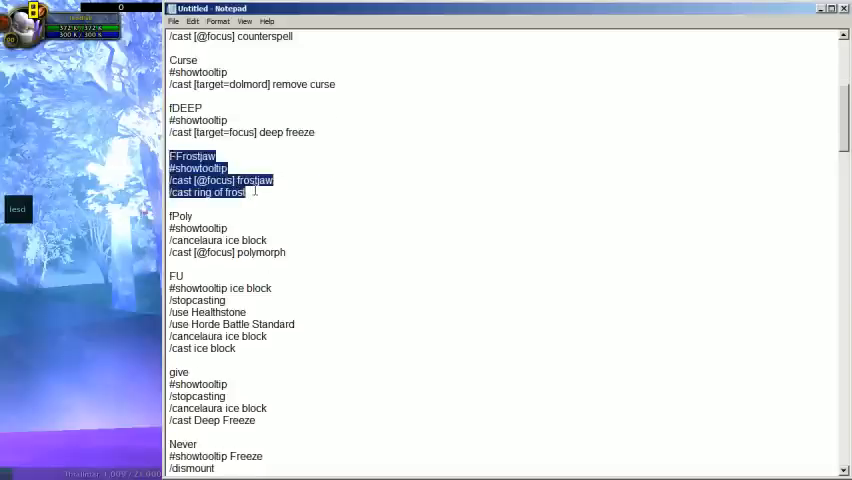
left_click(246, 192)
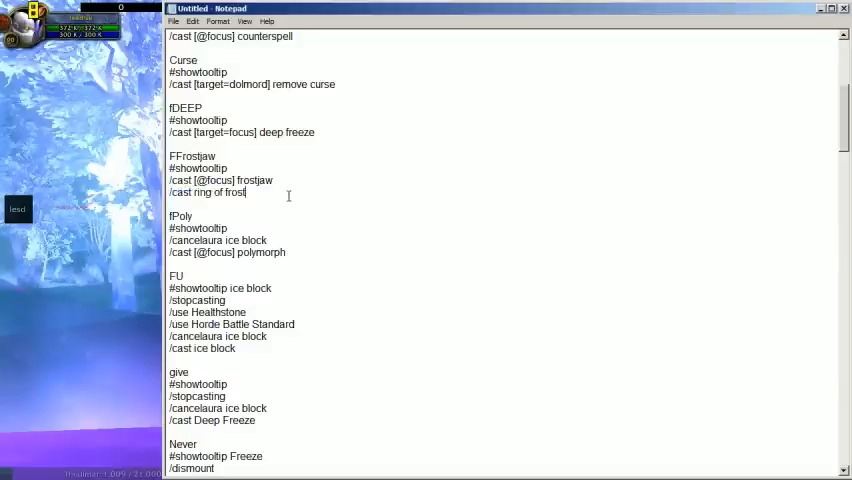
- Highlight the fPoly macro and the FU macro's /cancelaura Ice Block lines
scroll("down", 3)
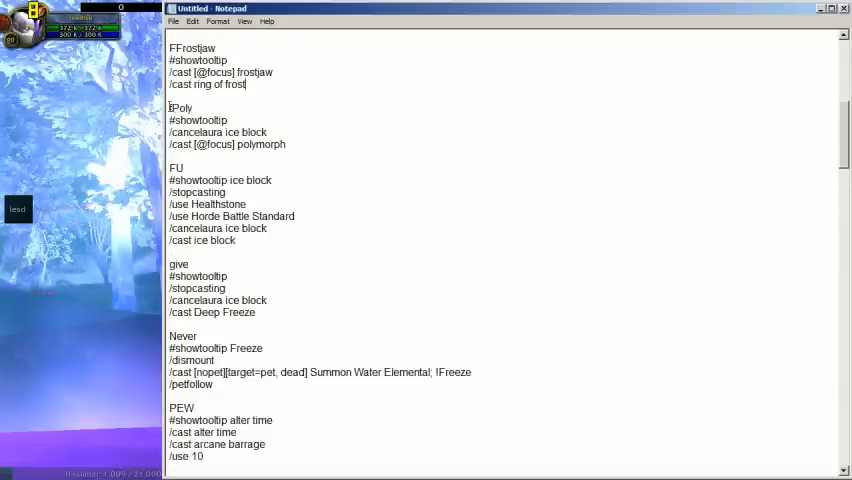
left_click_drag(168, 102, 288, 144)
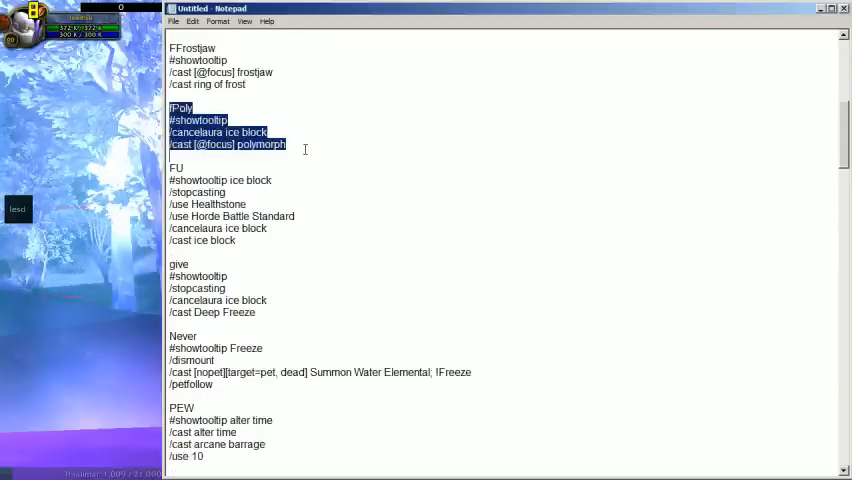
left_click(284, 144)
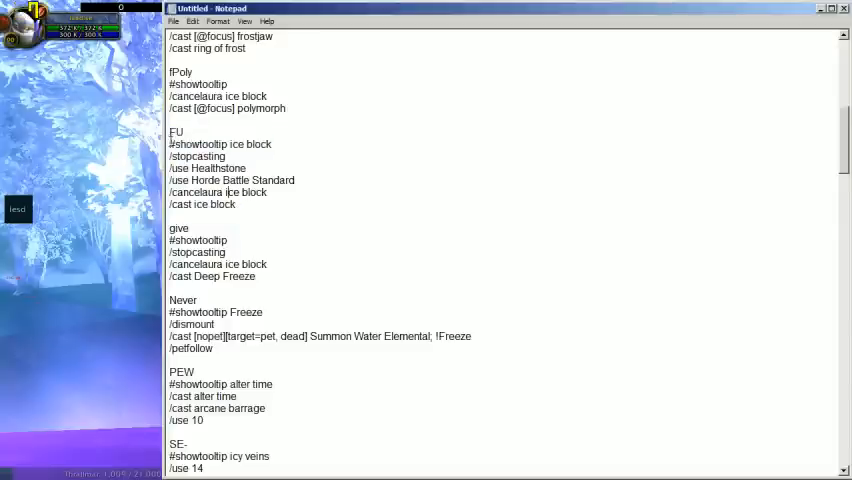
double_click(196, 156)
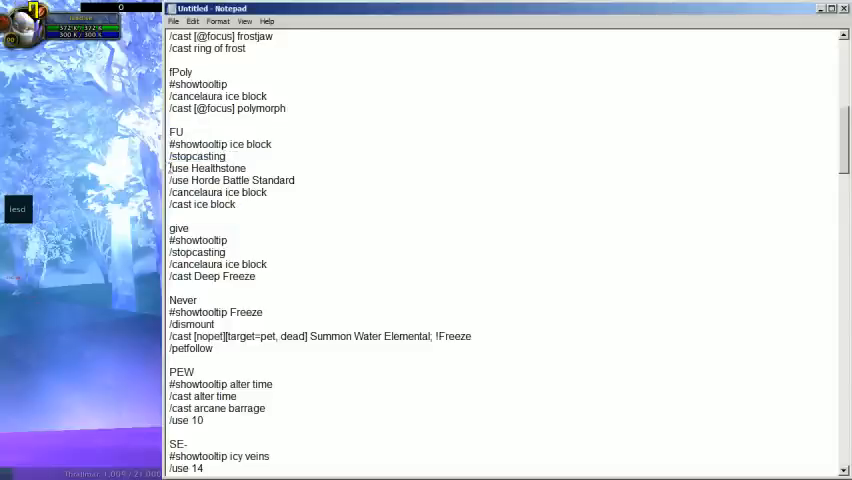
double_click(208, 168)
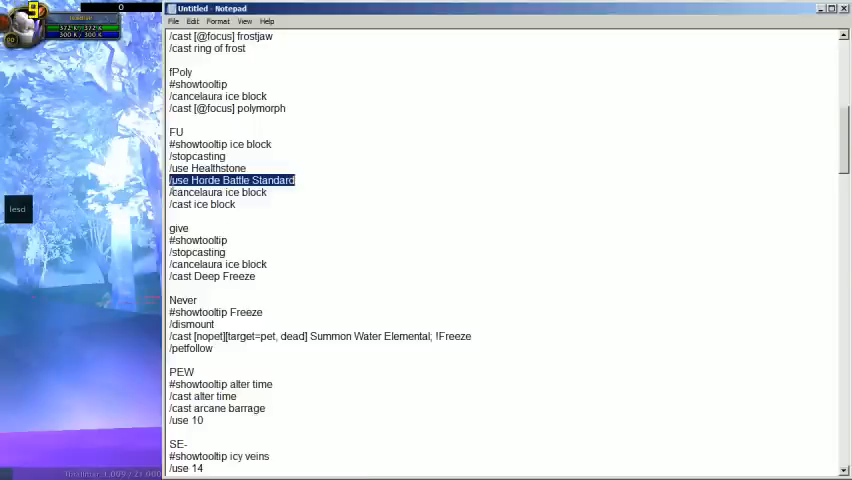
left_click(218, 192)
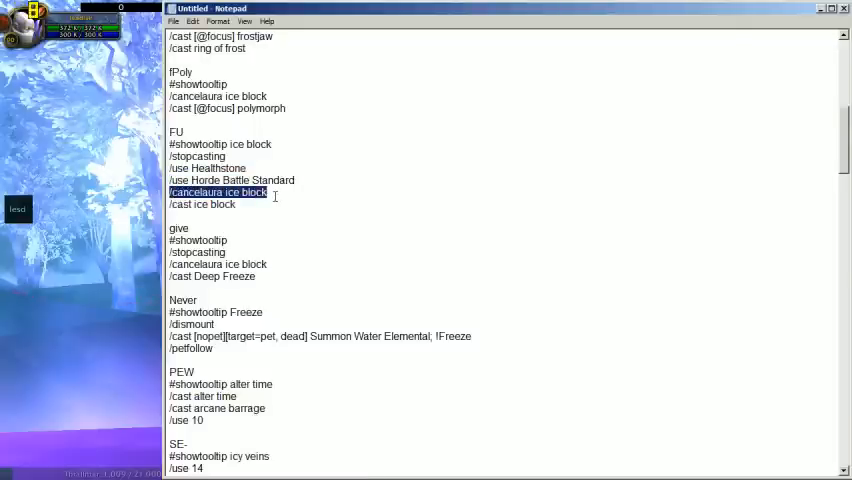
left_click(202, 204)
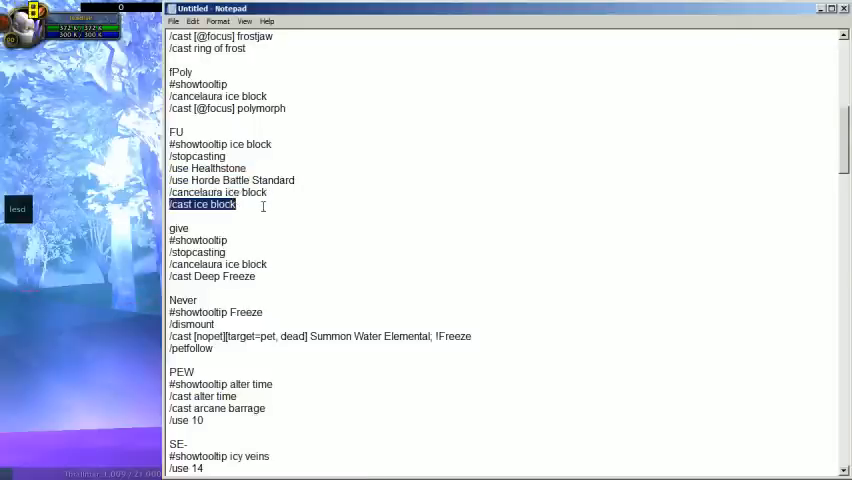
- Number the FU macro's five action lines 1 through 5, emphasising the cancelaura step
left_click(238, 204)
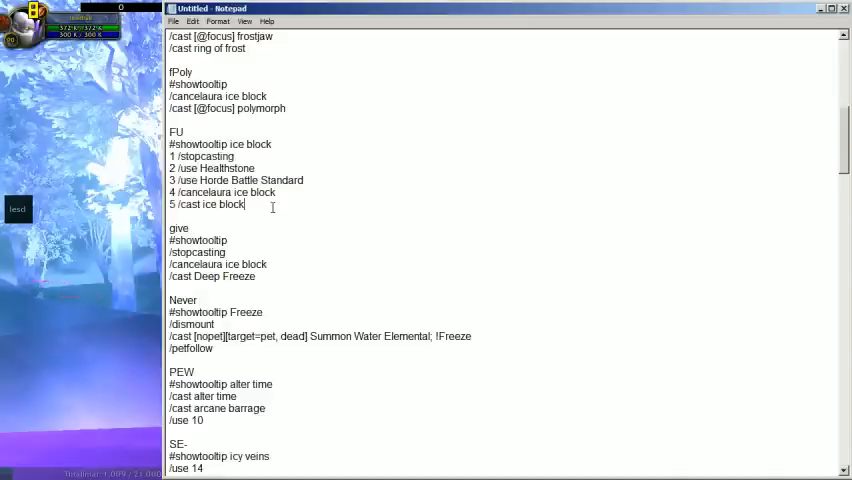
double_click(200, 192)
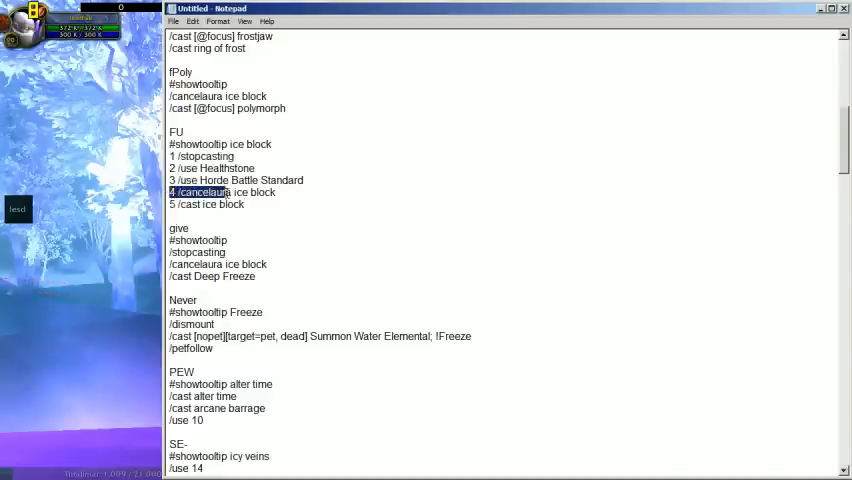
left_click(288, 192)
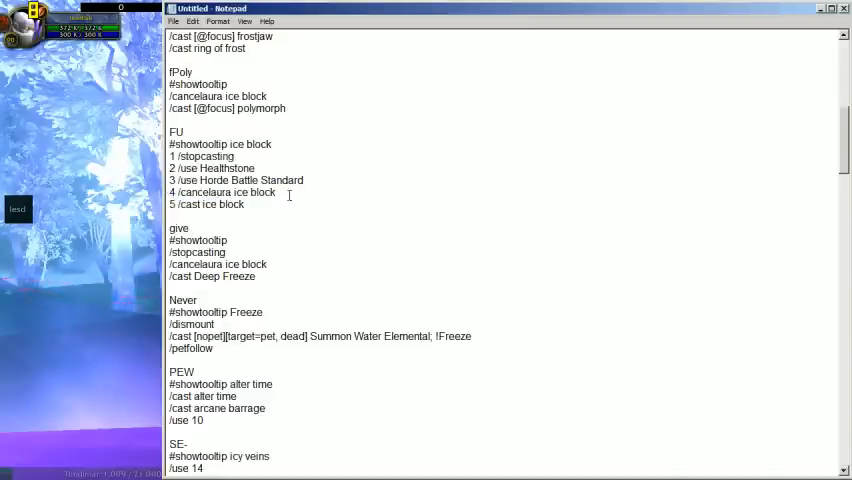
double_click(222, 204)
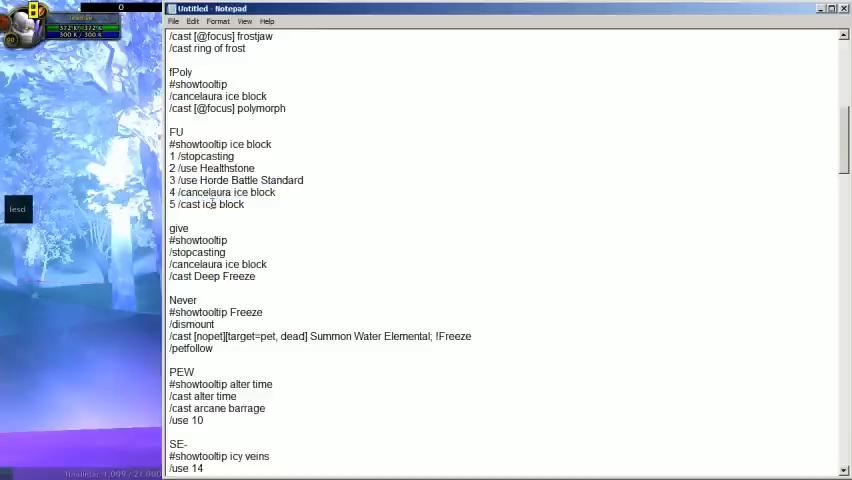
- Scroll down and mark the cancelaura Ice Block line in the give macro
scroll("down", 3)
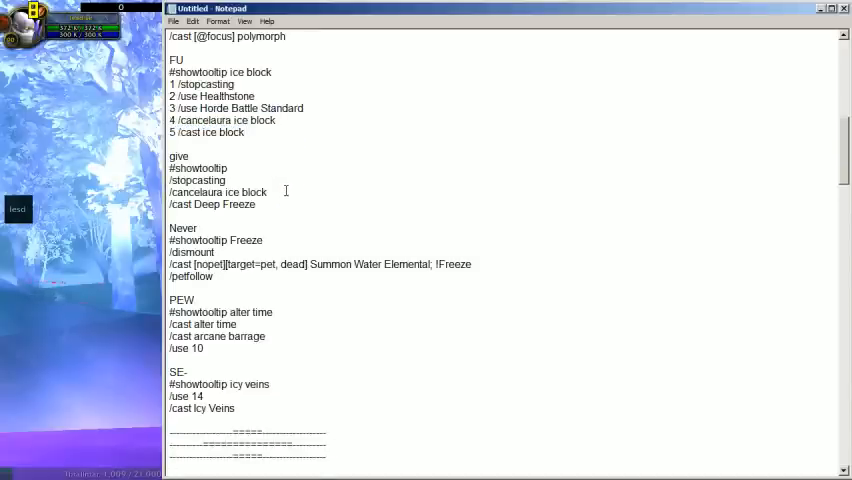
scroll("down", 3)
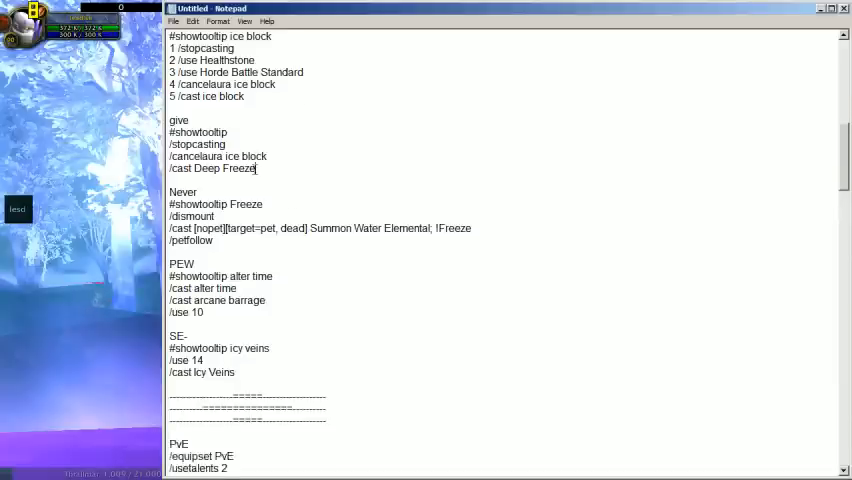
left_click_drag(170, 120, 256, 168)
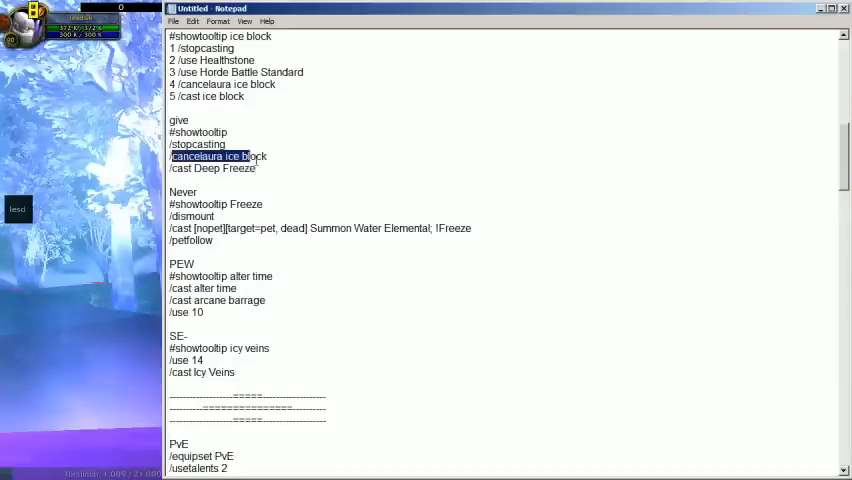
scroll("down", 3)
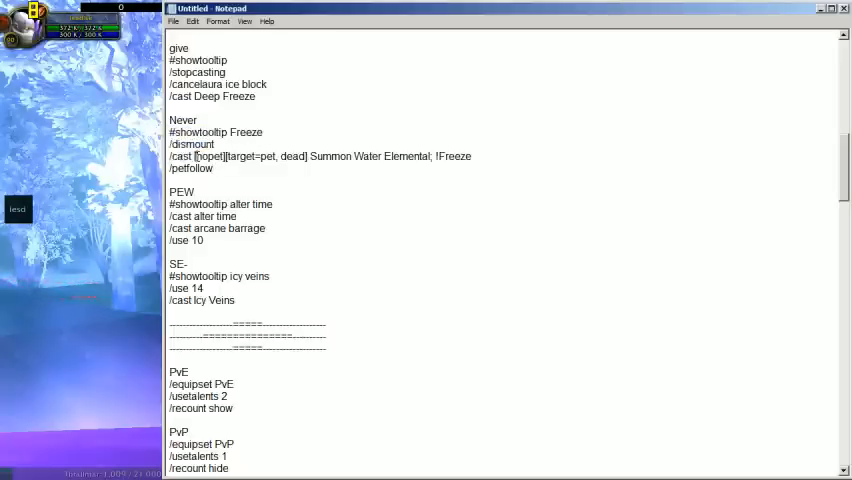
- Remove 'pet,' so the Never macro's Summon Water Elemental condition reads target=dead
double_click(208, 156)
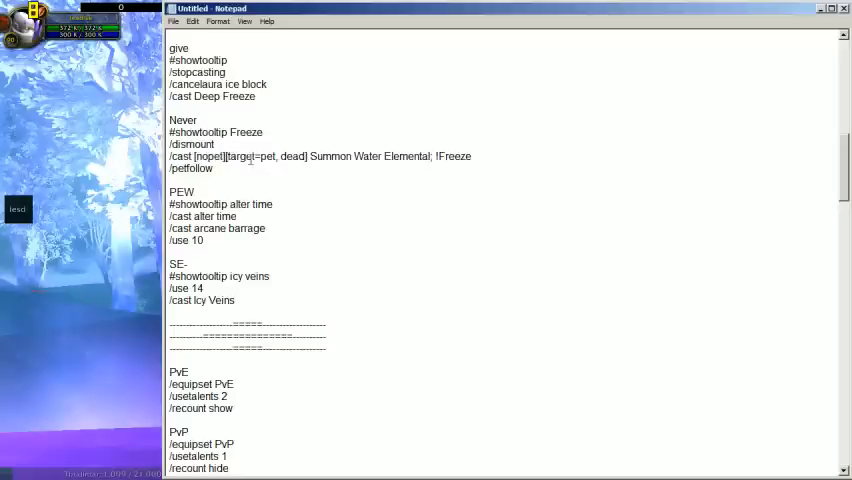
double_click(290, 156)
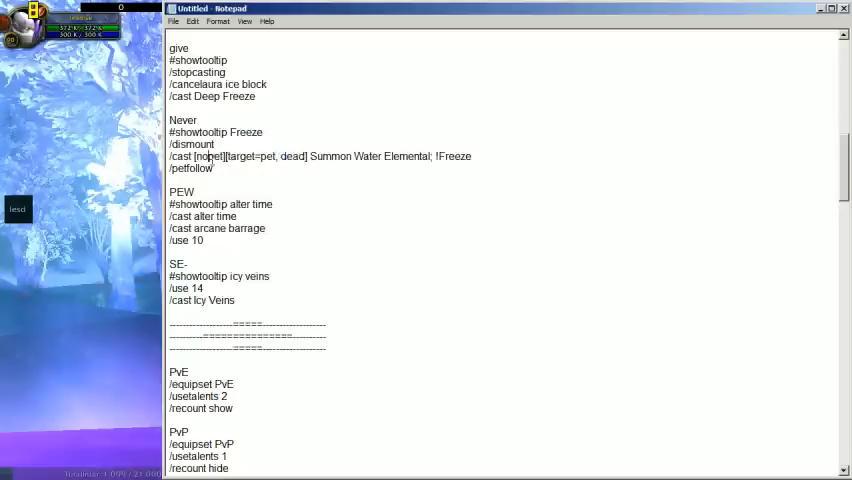
double_click(210, 156)
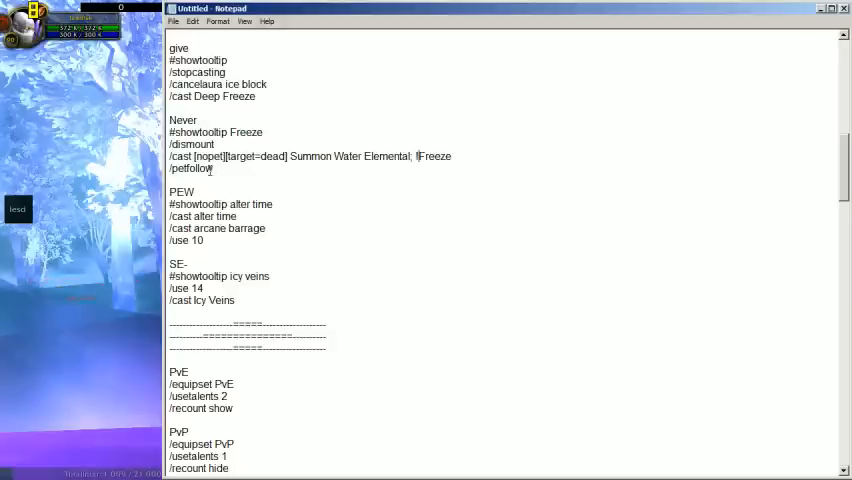
double_click(190, 168)
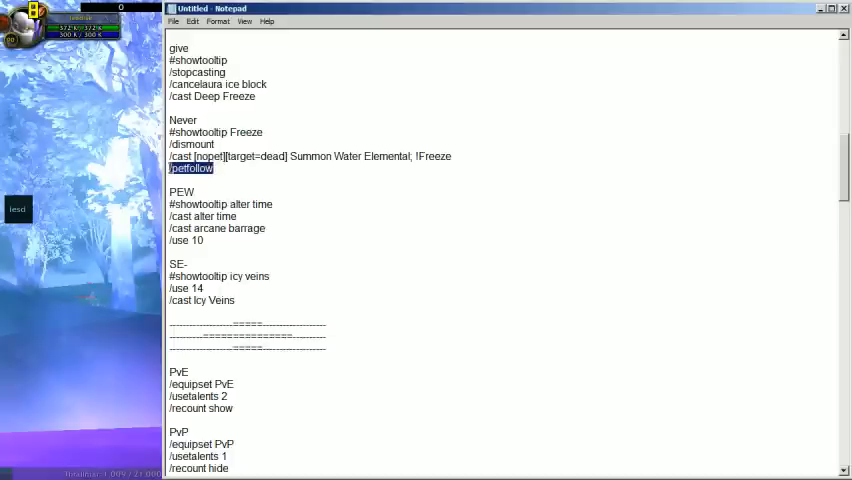
mouse_move(338, 246)
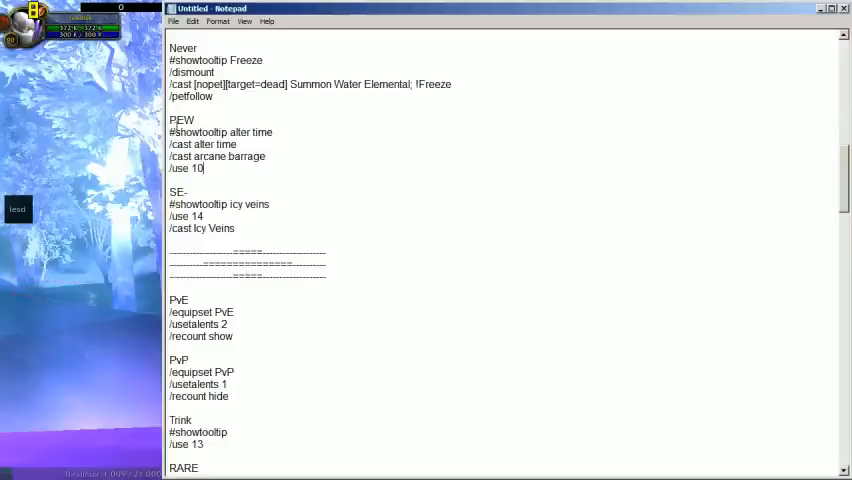
double_click(204, 144)
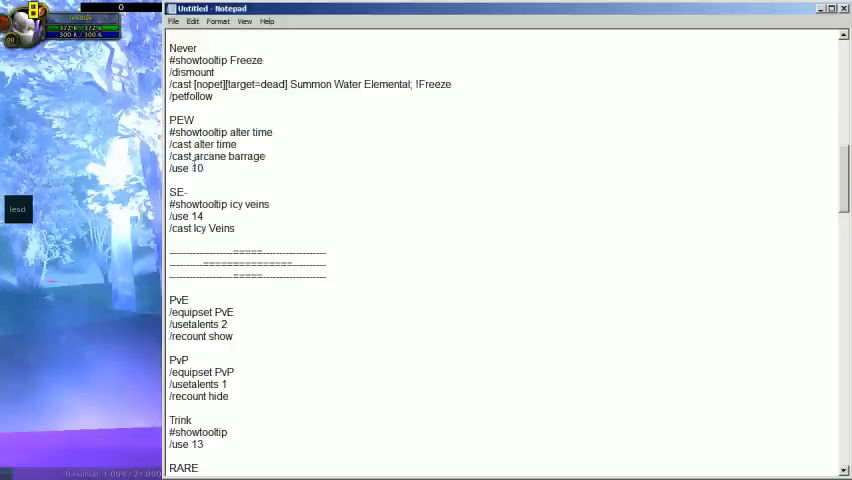
double_click(186, 168)
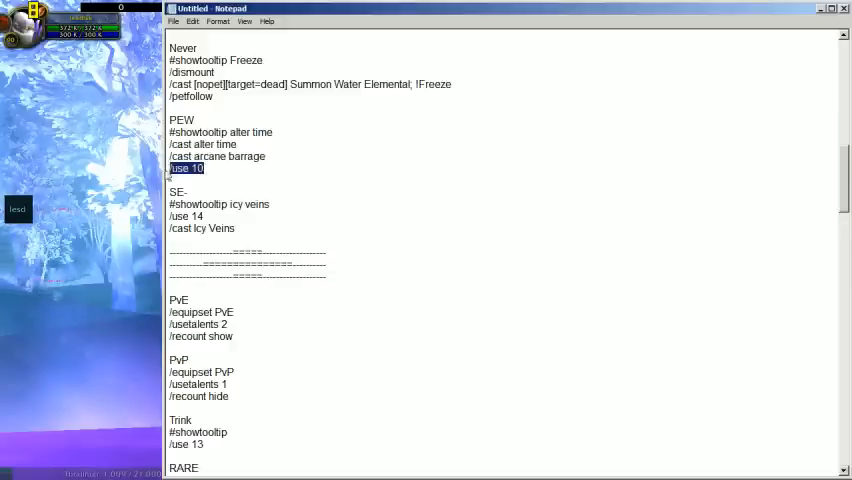
left_click(204, 168)
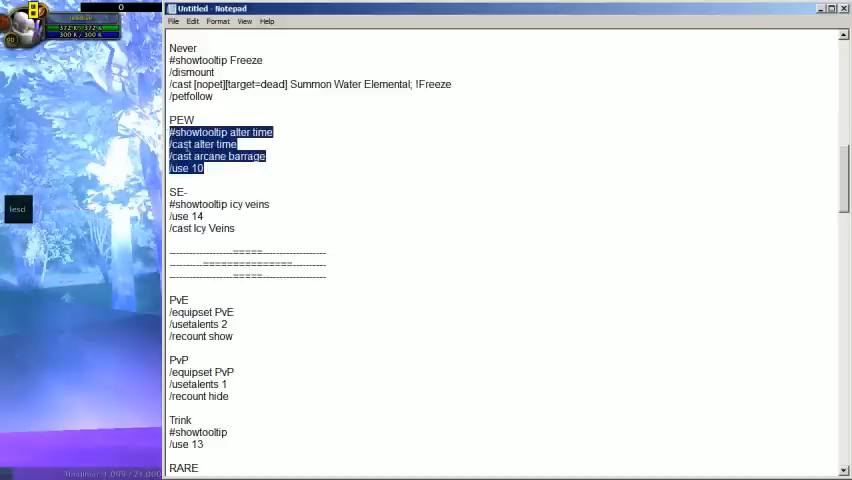
left_click(204, 168)
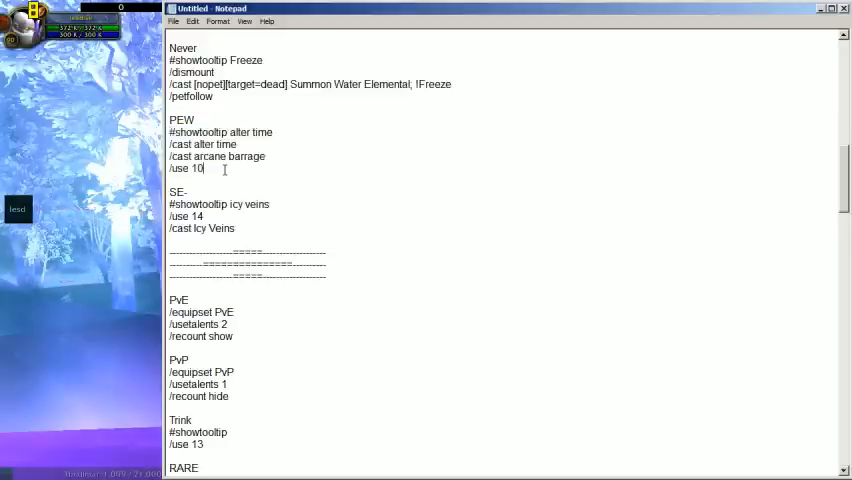
double_click(202, 144)
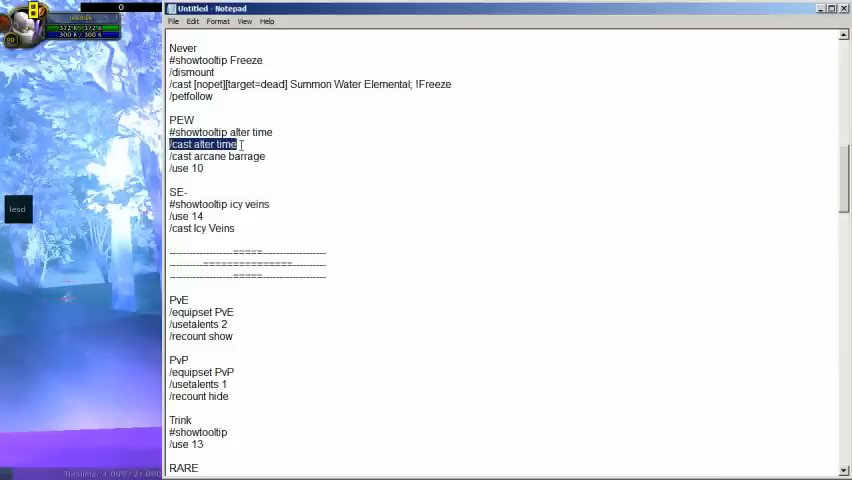
double_click(216, 156)
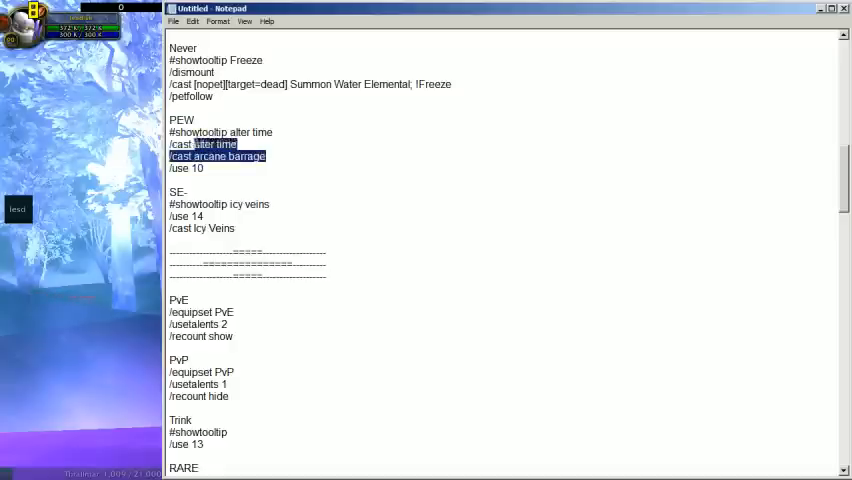
left_click(216, 168)
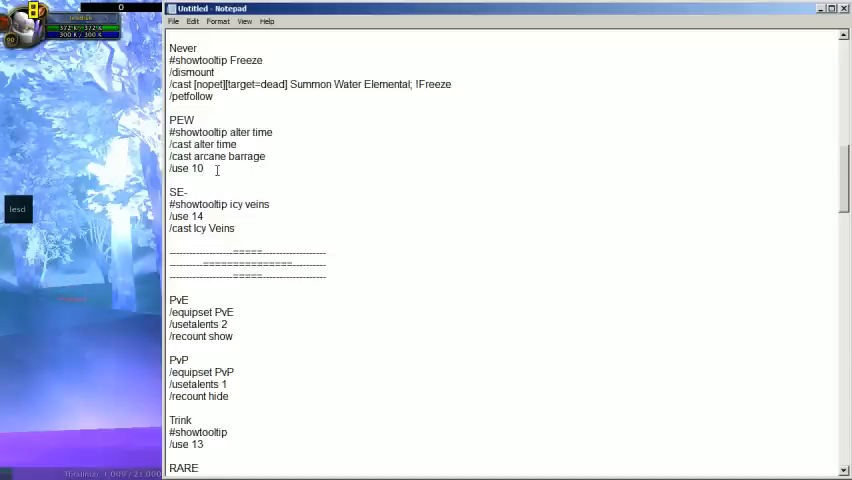
triple_click(216, 156)
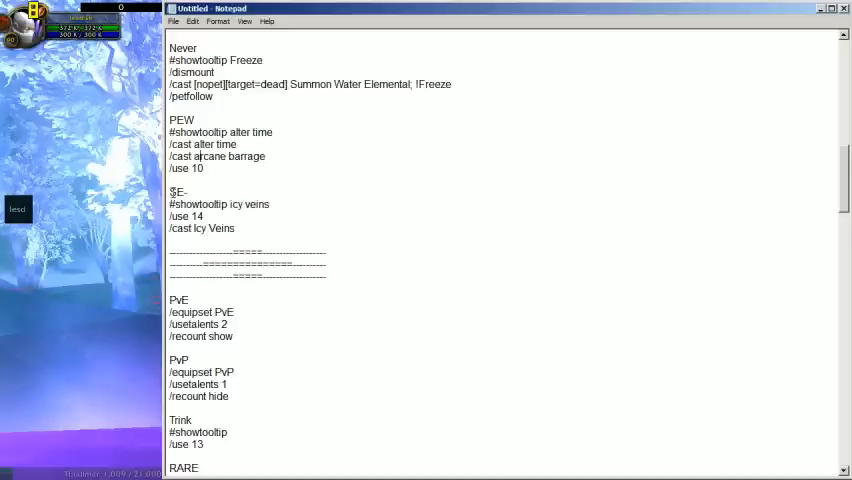
left_click_drag(170, 192, 236, 228)
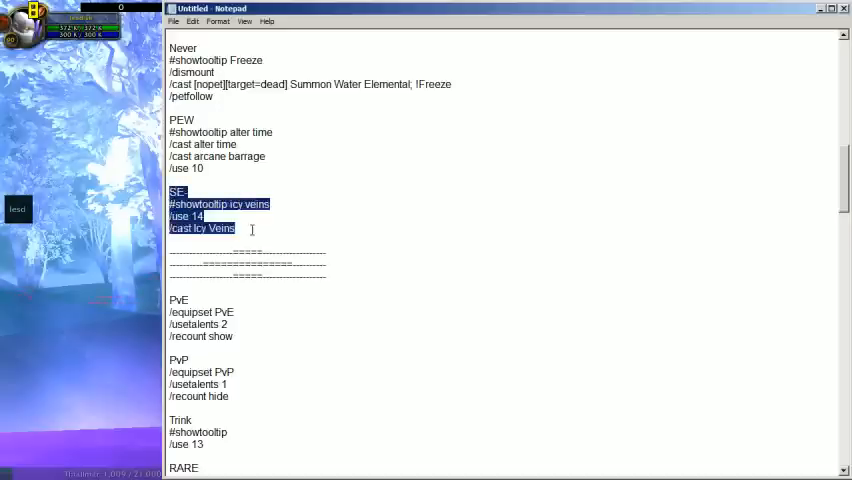
left_click(240, 228)
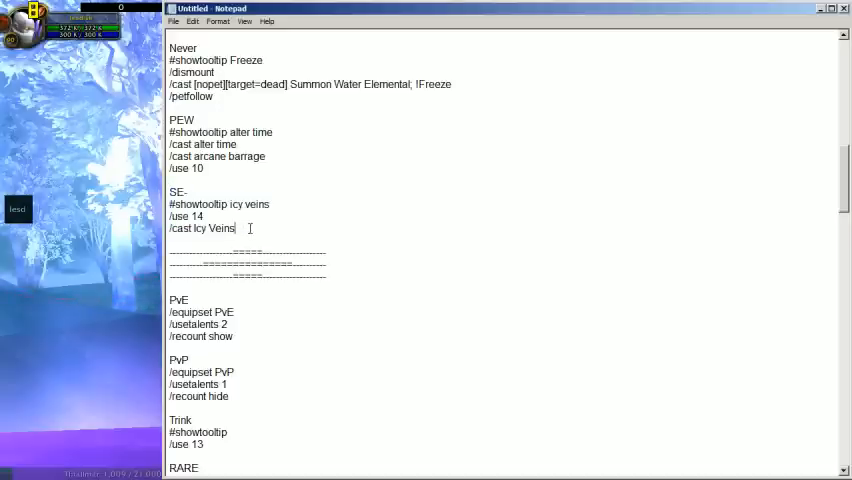
scroll("up", 3)
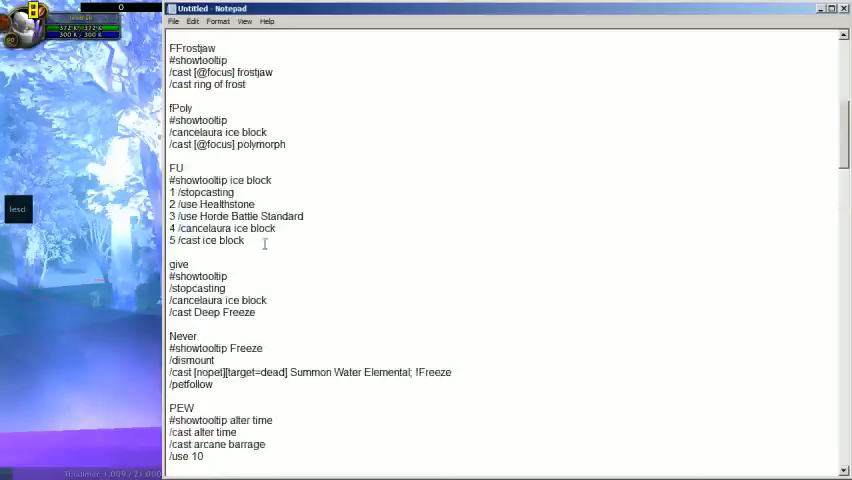
scroll("up", 3)
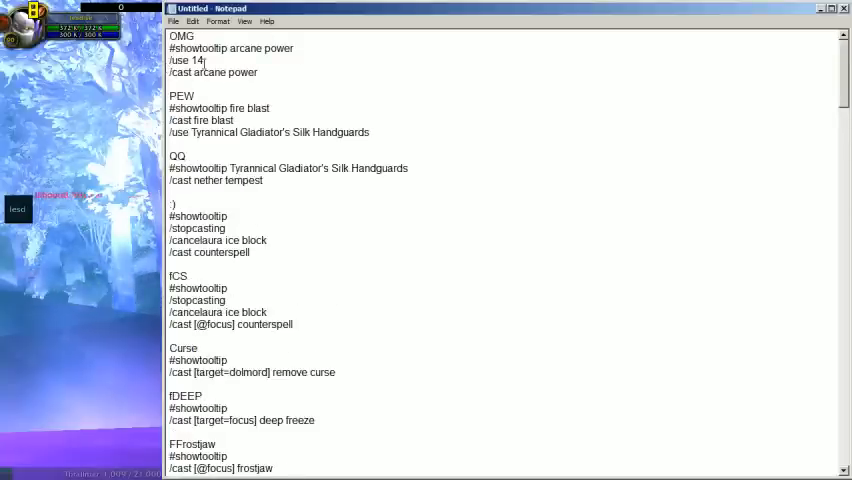
scroll("down", 3)
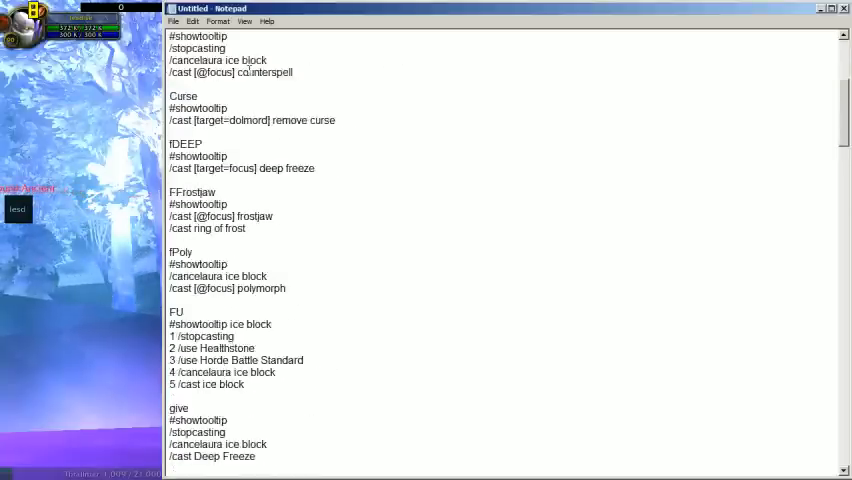
scroll("down", 3)
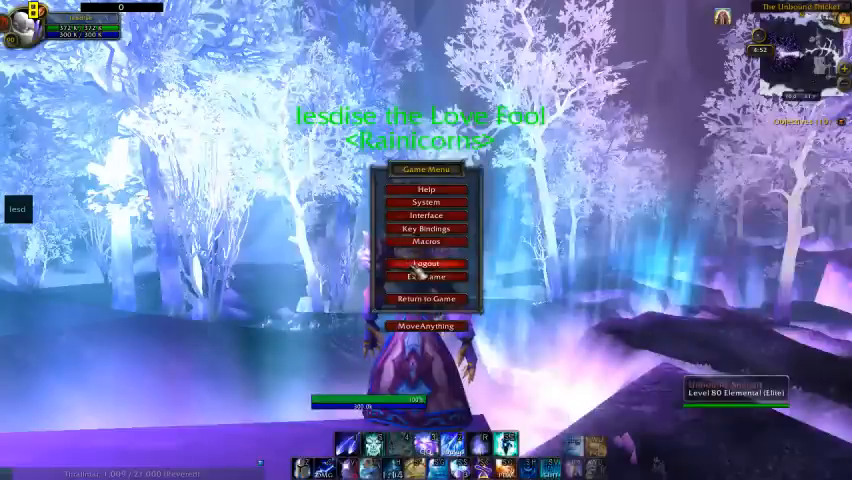
left_click(426, 264)
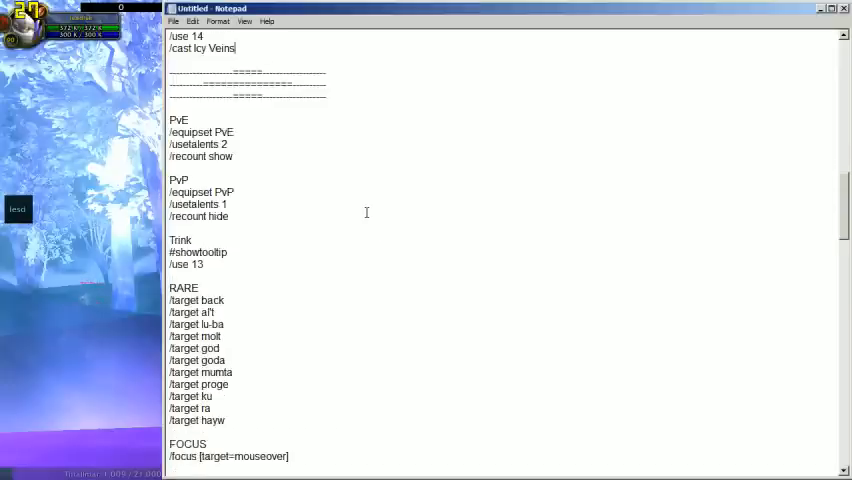
scroll("down", 3)
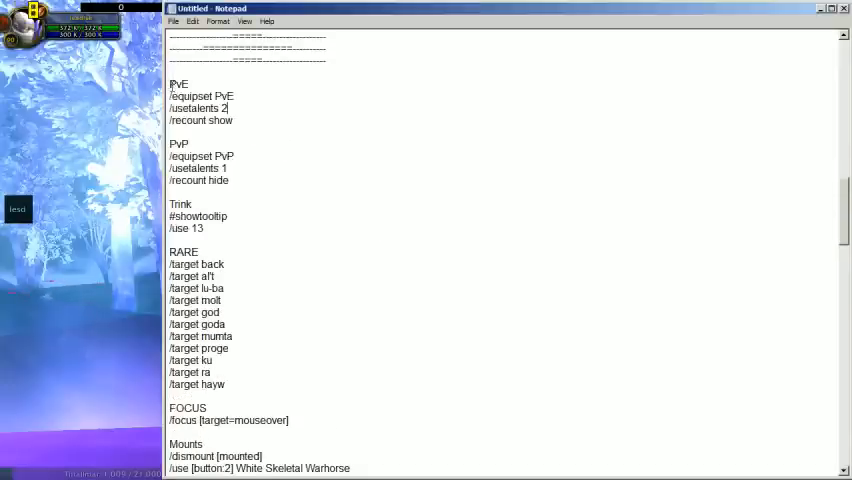
scroll("up", 3)
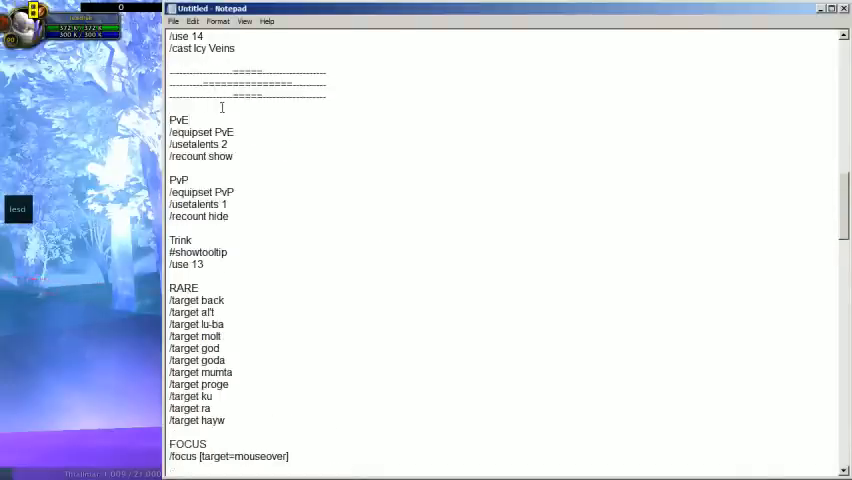
scroll("down", 3)
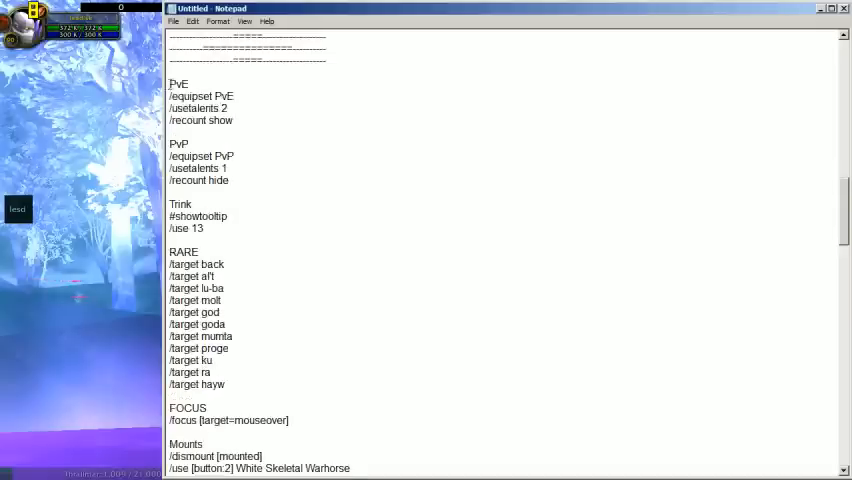
left_click_drag(168, 84, 236, 180)
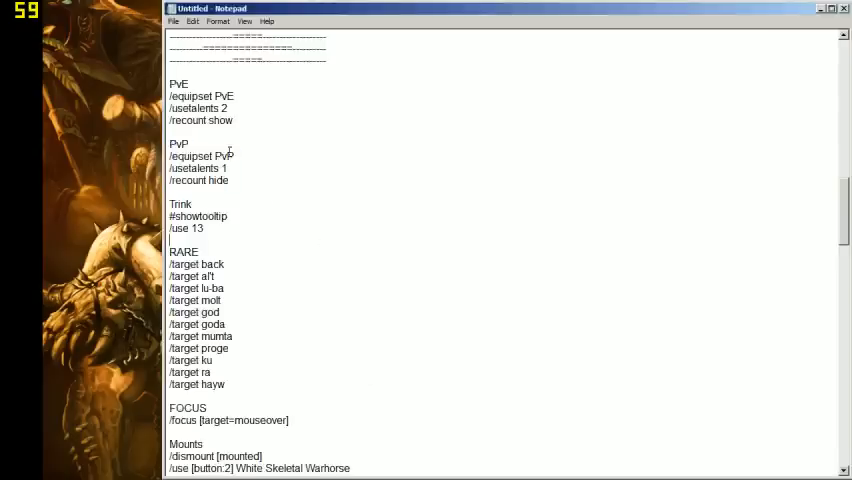
double_click(200, 96)
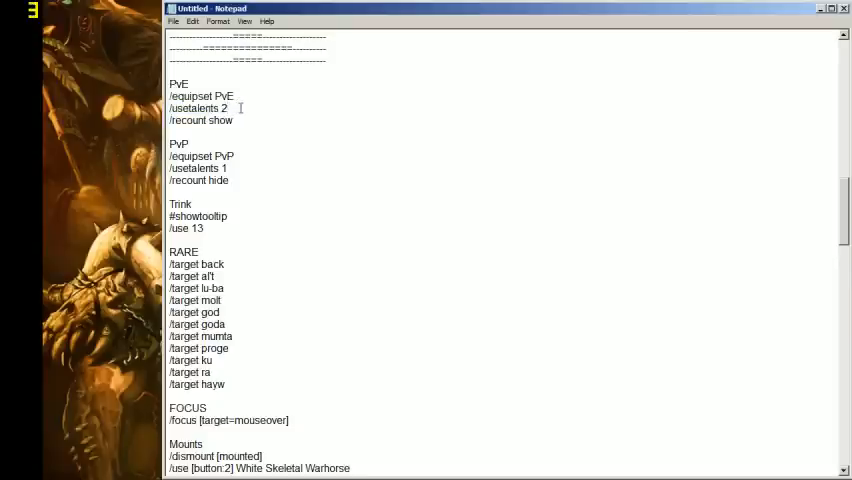
double_click(200, 120)
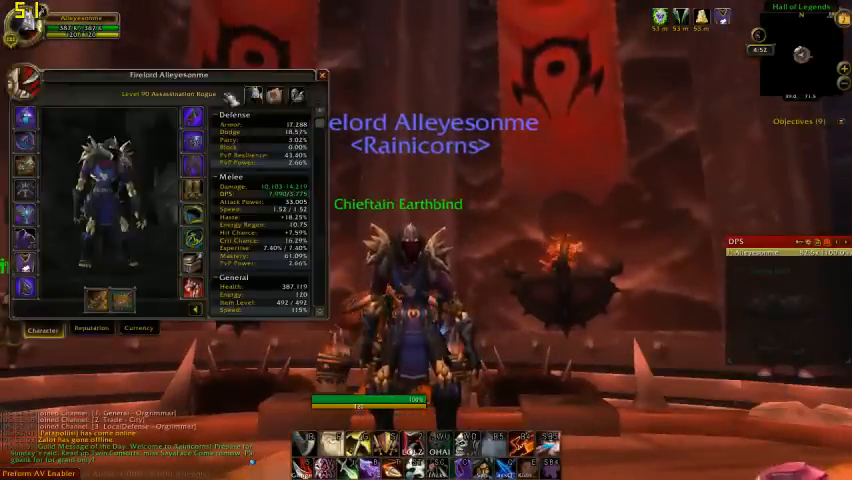
- Equip a different saved gear set from the Equipment Manager's PvE/PvP list
left_click(322, 76)
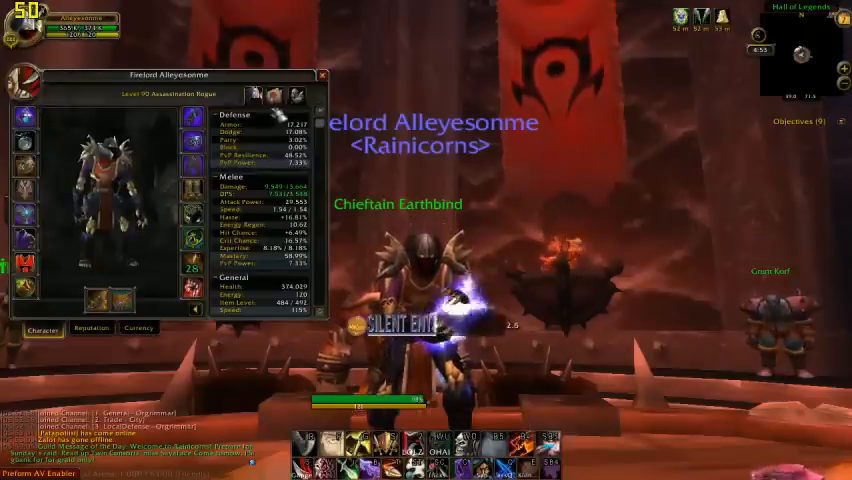
left_click(324, 76)
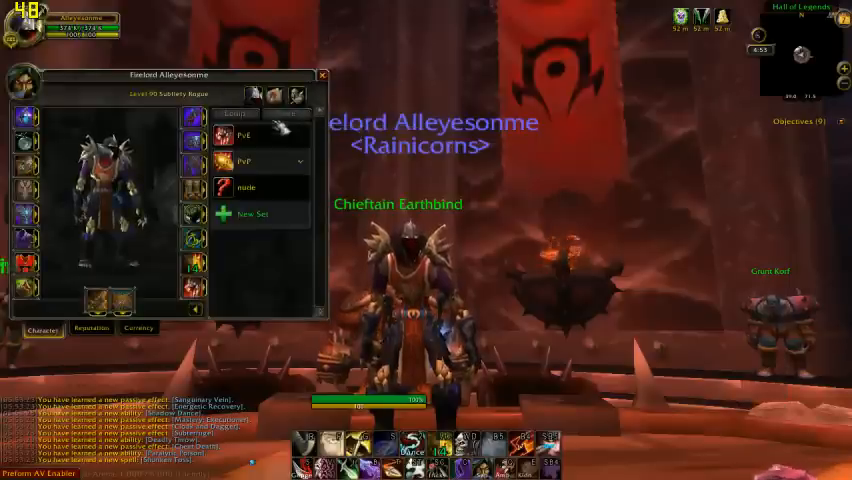
left_click(322, 76)
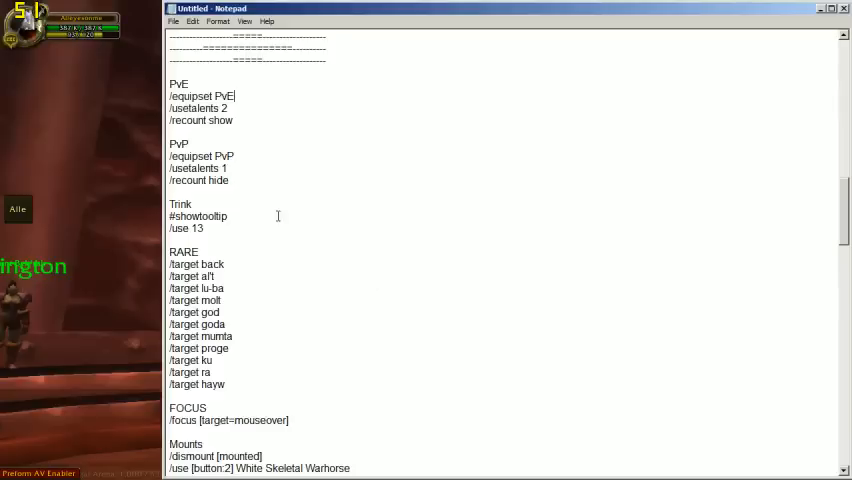
- Scroll the notes down before switching back to the rogue's character panel
scroll("down", 3)
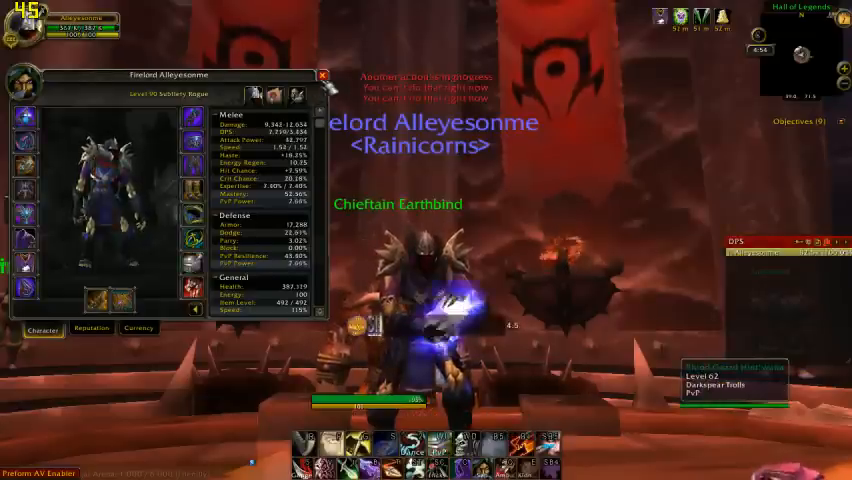
- Show an equipped item's tooltip with its gear sets, then return to the Mounts macros in the notes
left_click(324, 76)
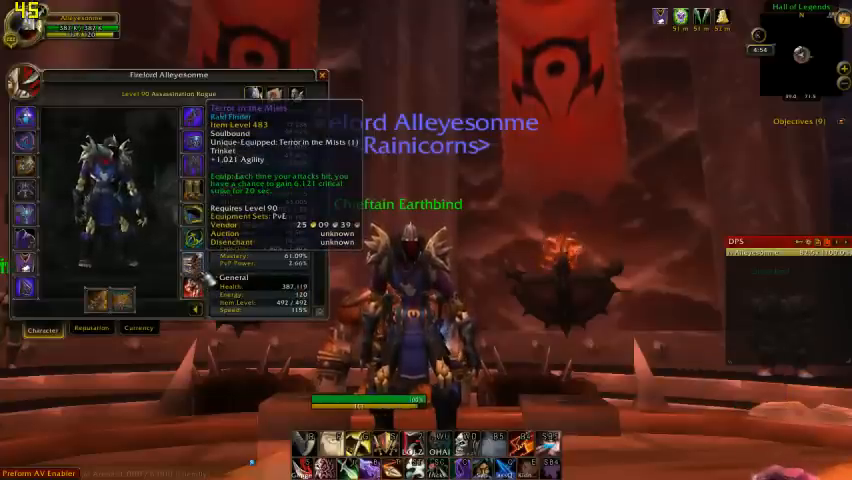
left_click(322, 74)
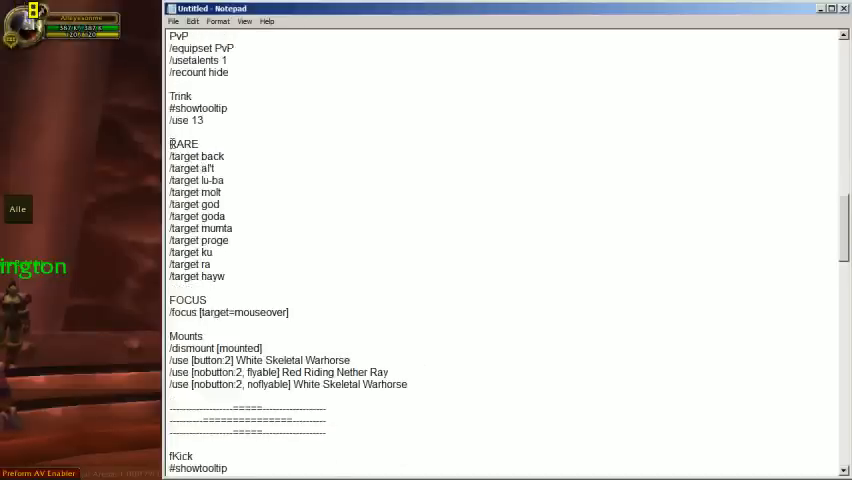
left_click_drag(170, 144, 224, 276)
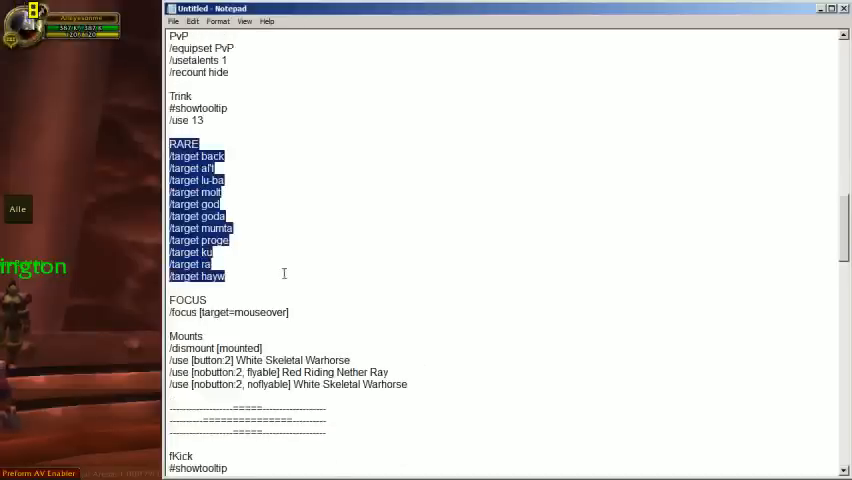
scroll("down", 3)
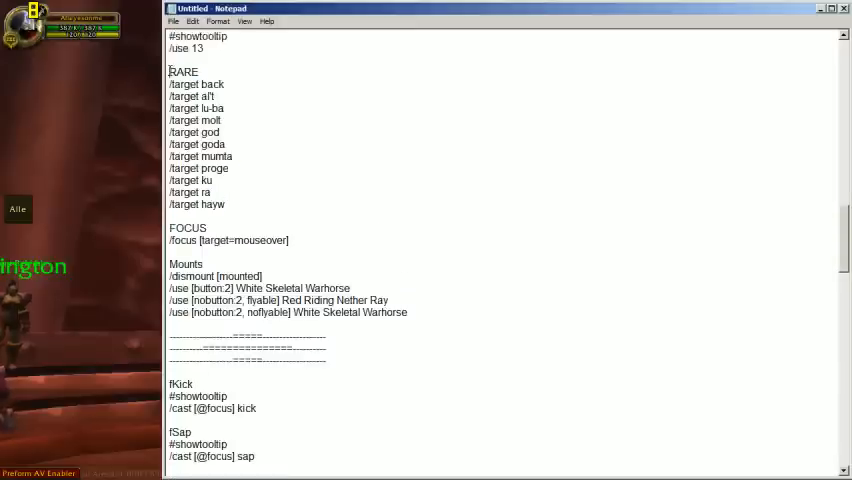
scroll("down", 3)
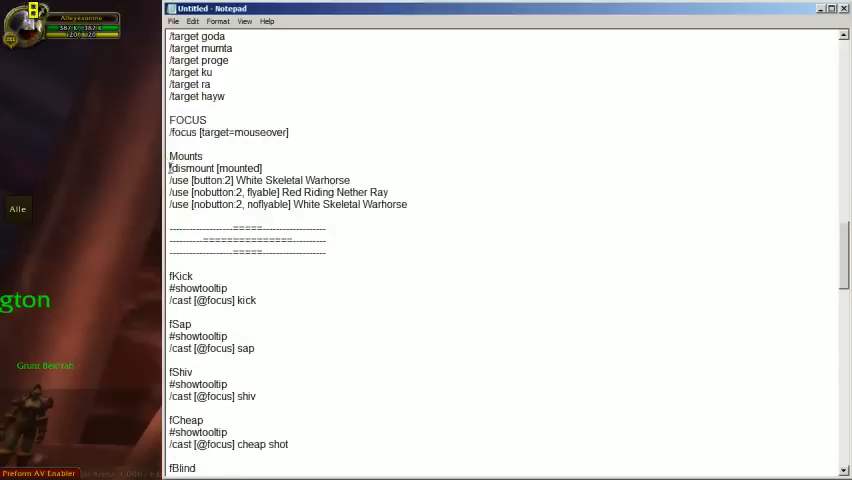
double_click(242, 168)
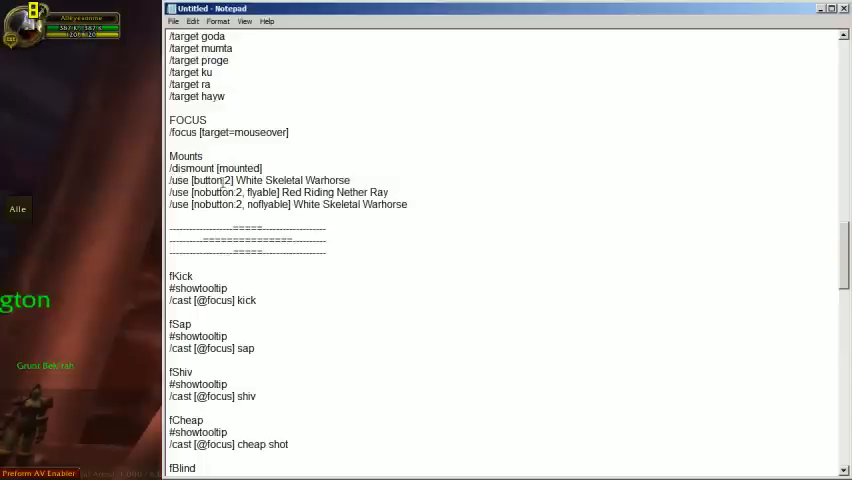
double_click(280, 180)
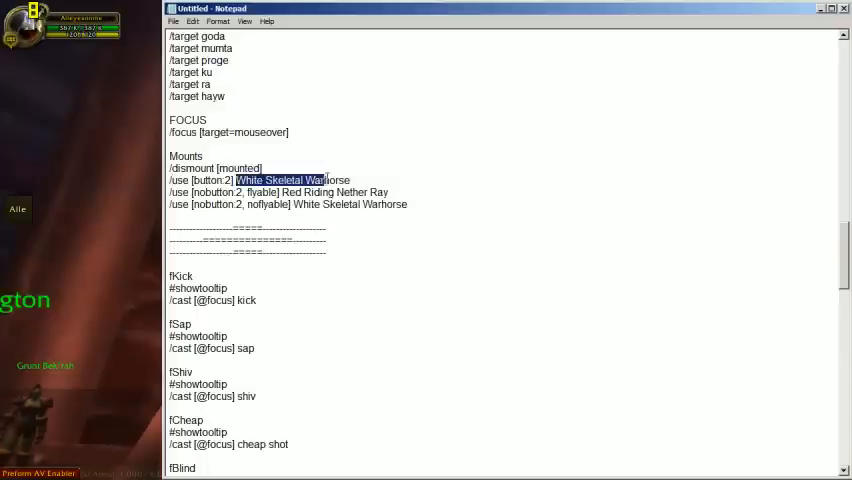
left_click(366, 180)
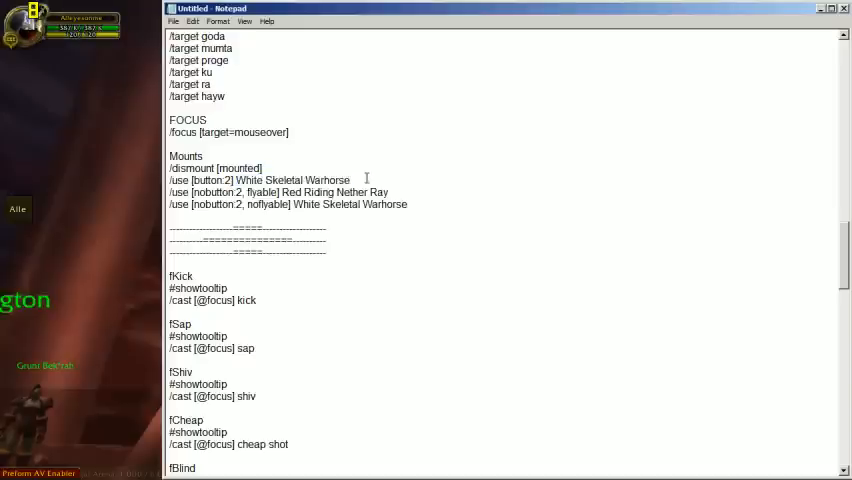
double_click(292, 180)
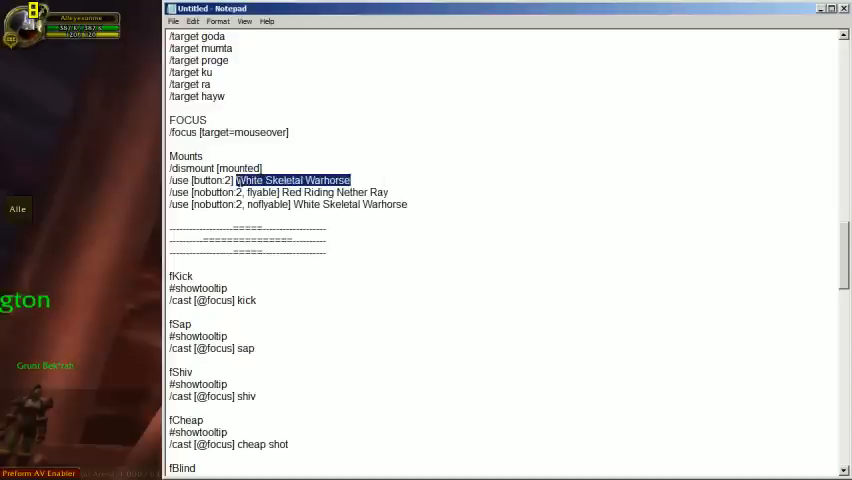
scroll("down", 3)
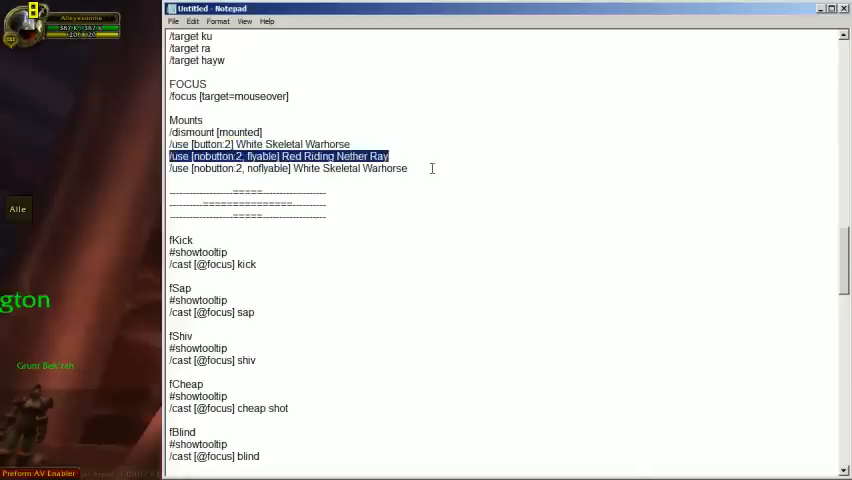
left_click(288, 168)
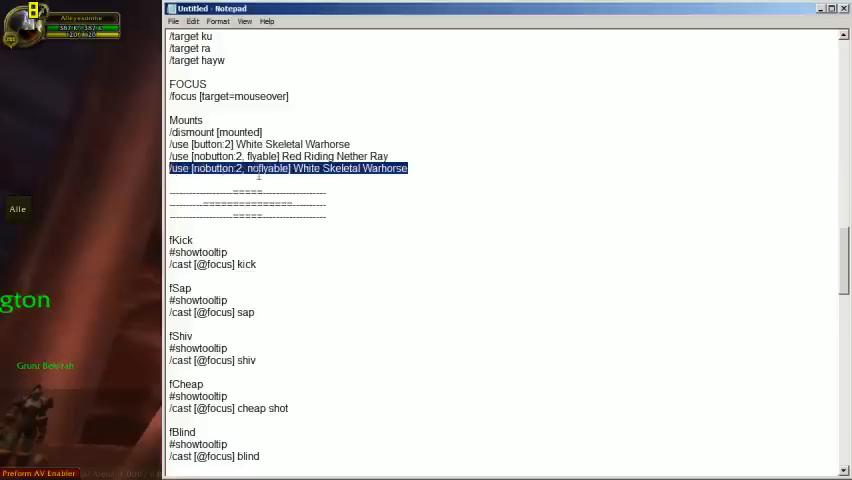
left_click(352, 144)
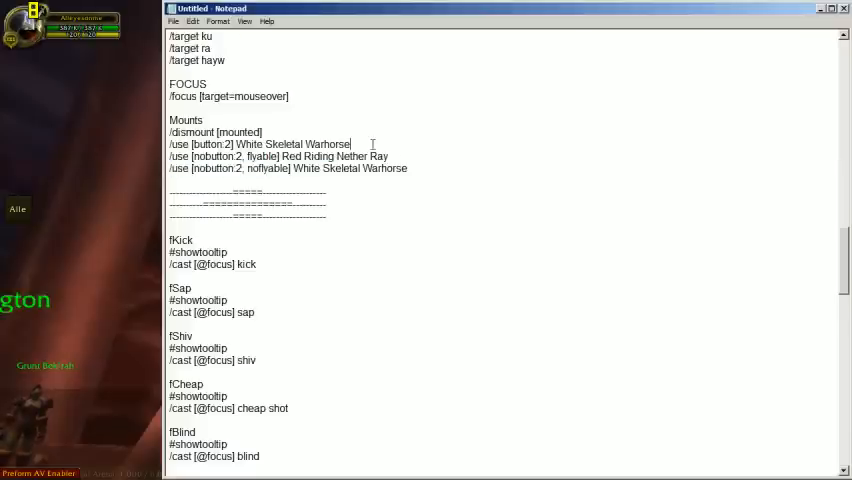
double_click(180, 144)
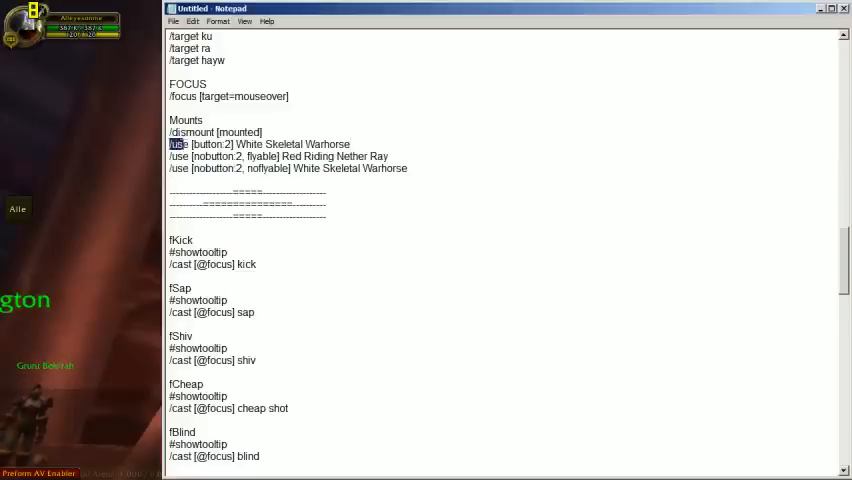
left_click(388, 156)
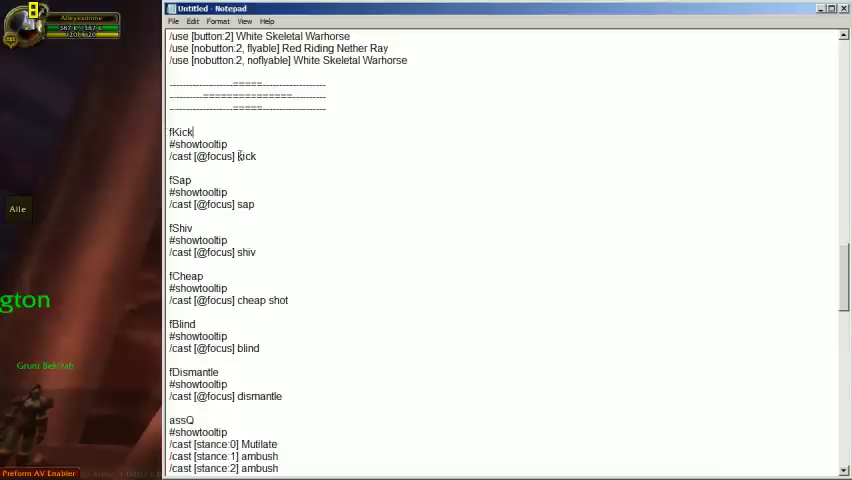
scroll("down", 3)
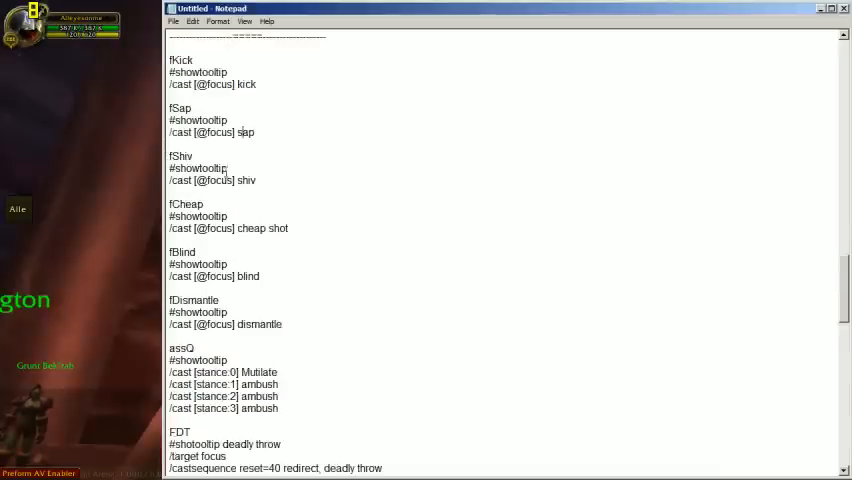
scroll("down", 3)
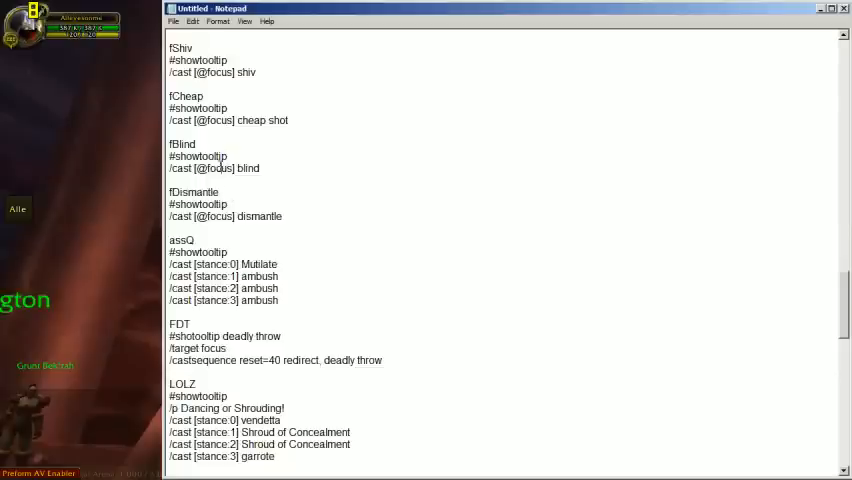
scroll("down", 3)
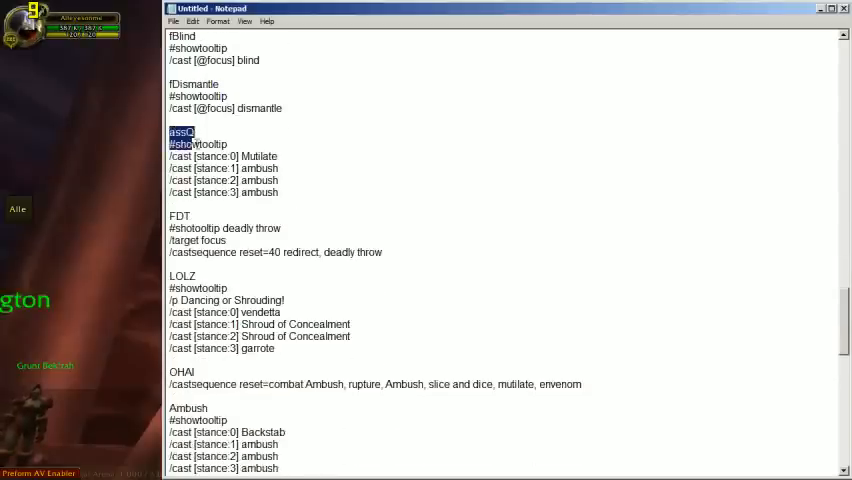
left_click(280, 192)
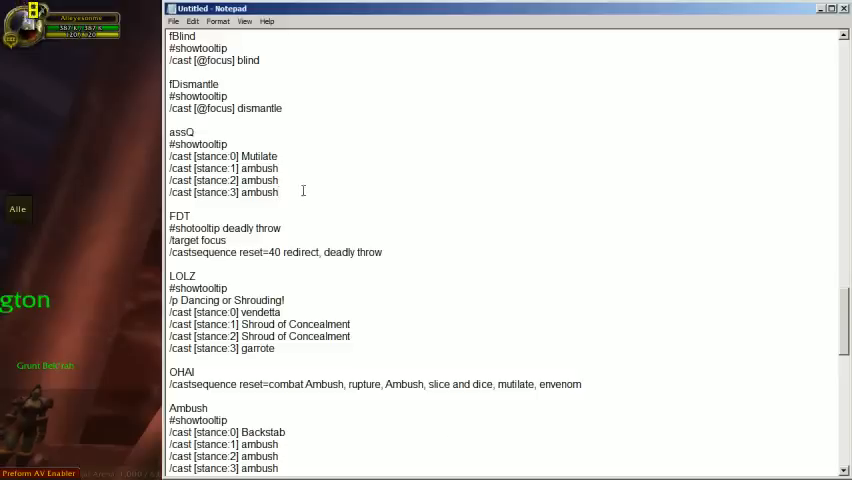
left_click(280, 192)
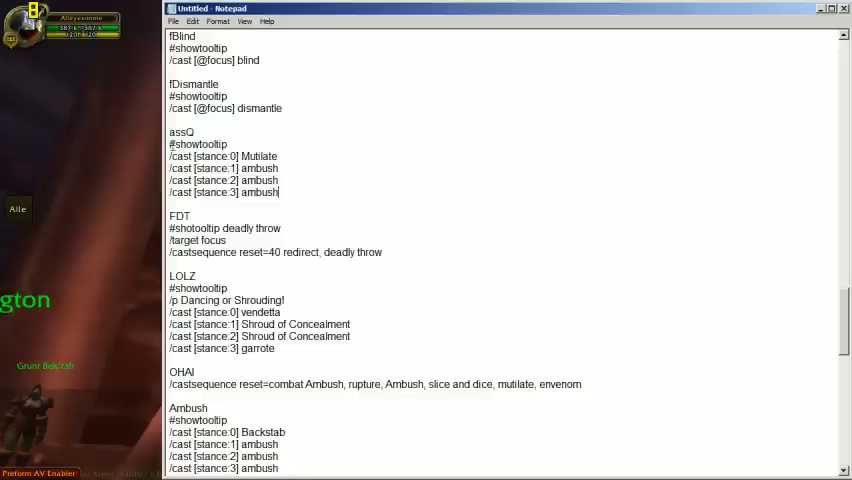
double_click(182, 132)
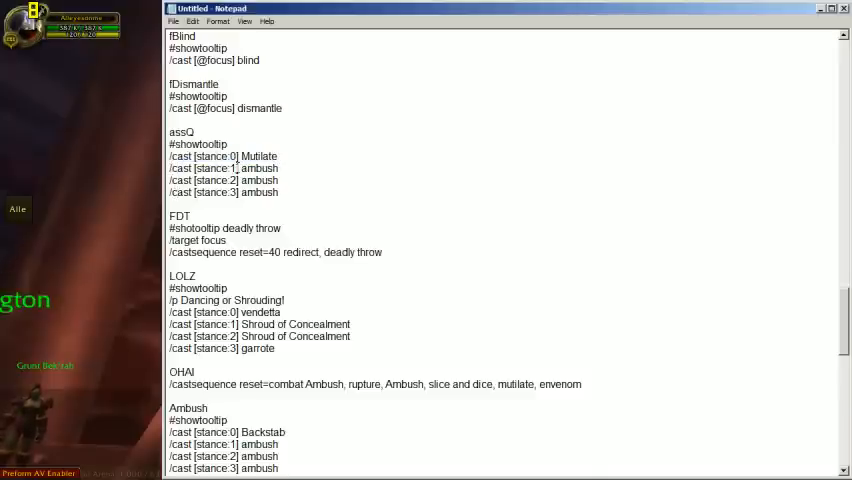
scroll("down", 3)
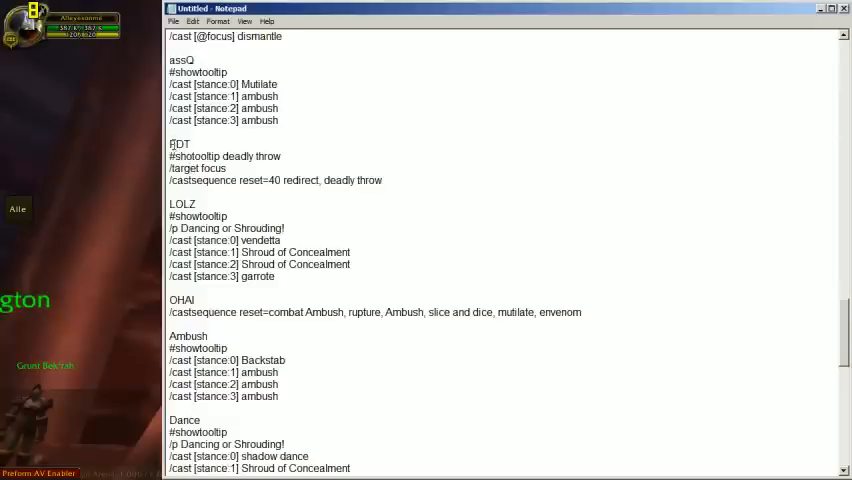
scroll("down", 3)
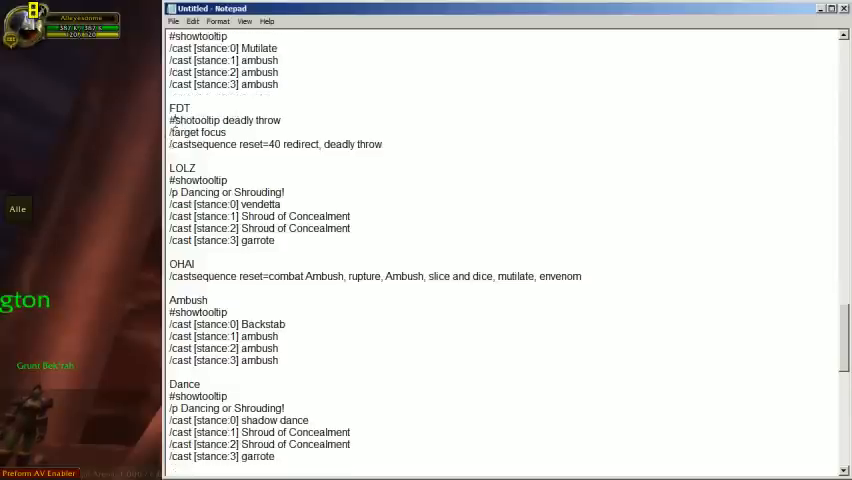
double_click(198, 132)
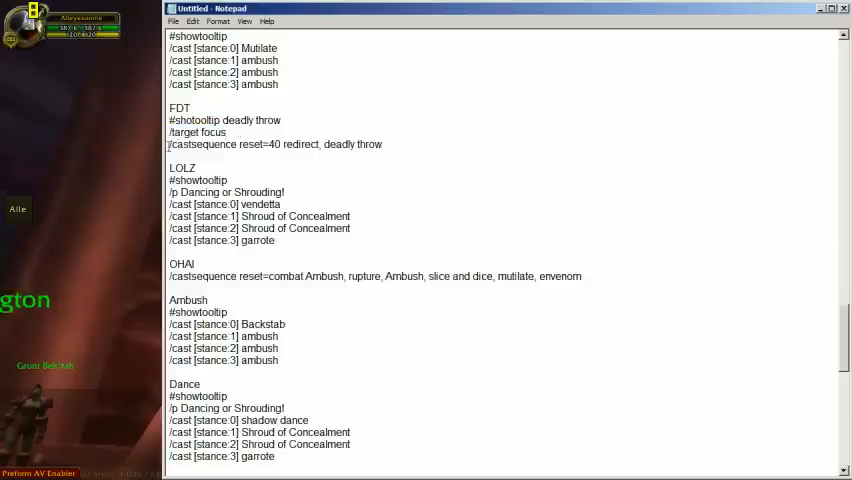
double_click(204, 144)
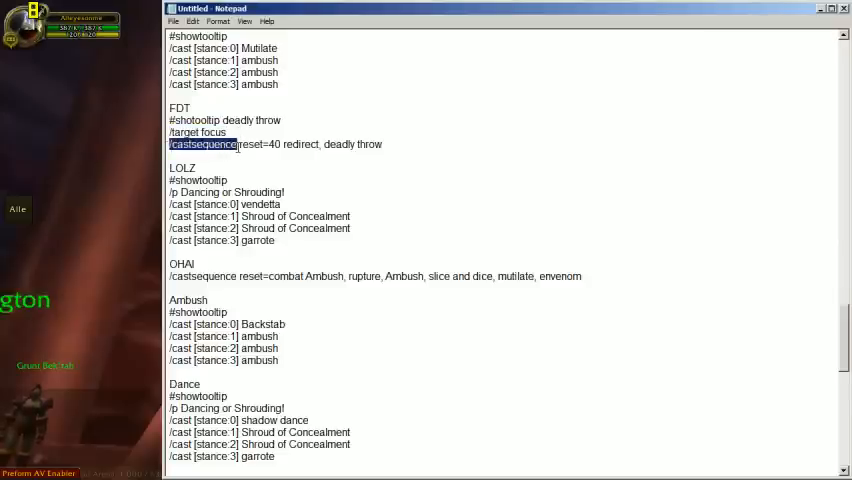
type("[@focs|")
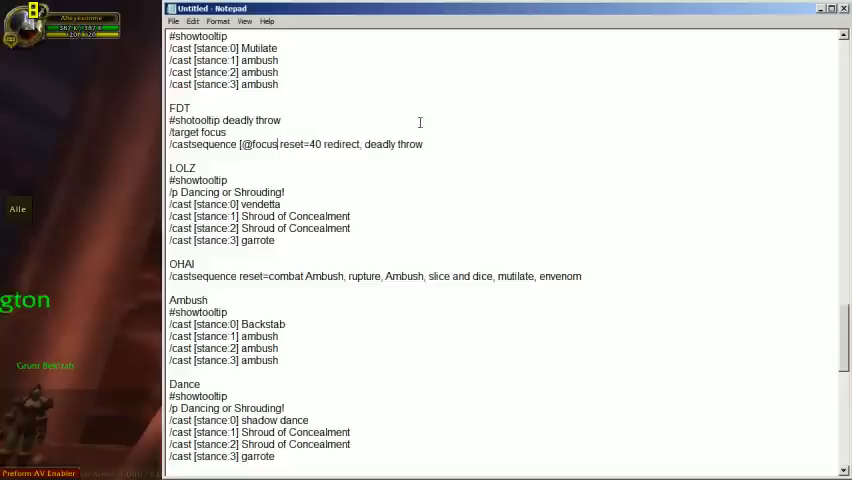
key("BackSpace")
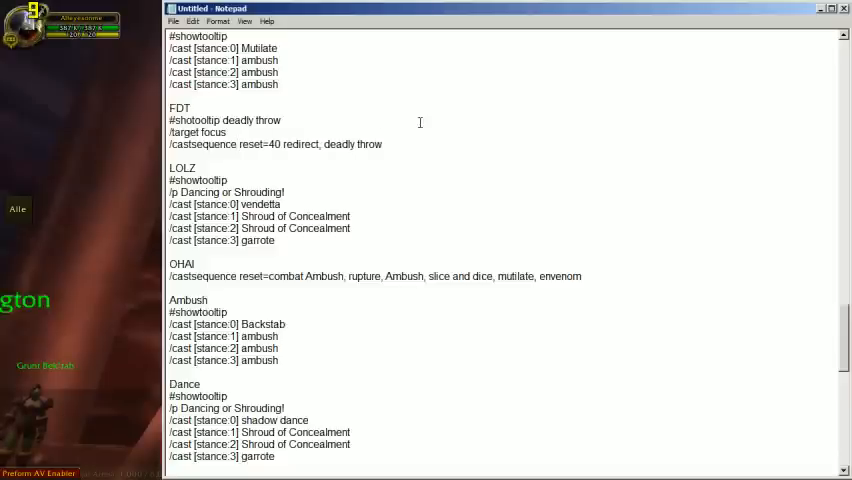
left_click(384, 144)
type("/targetlas")
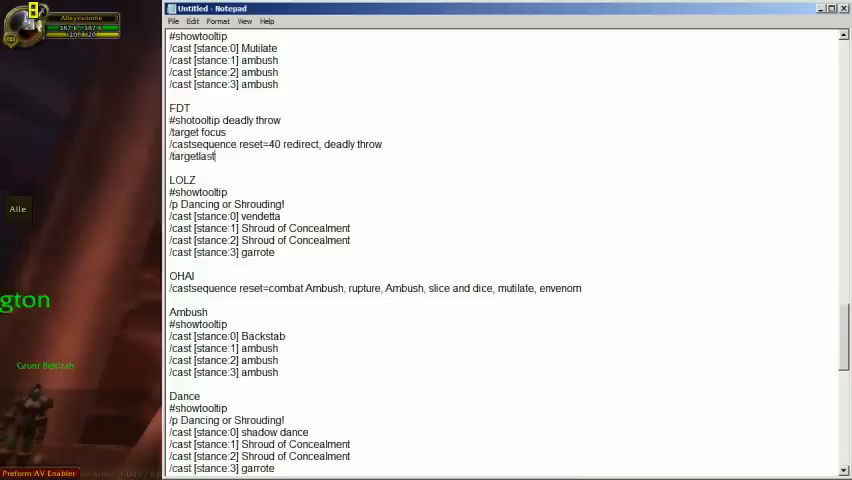
type("target")
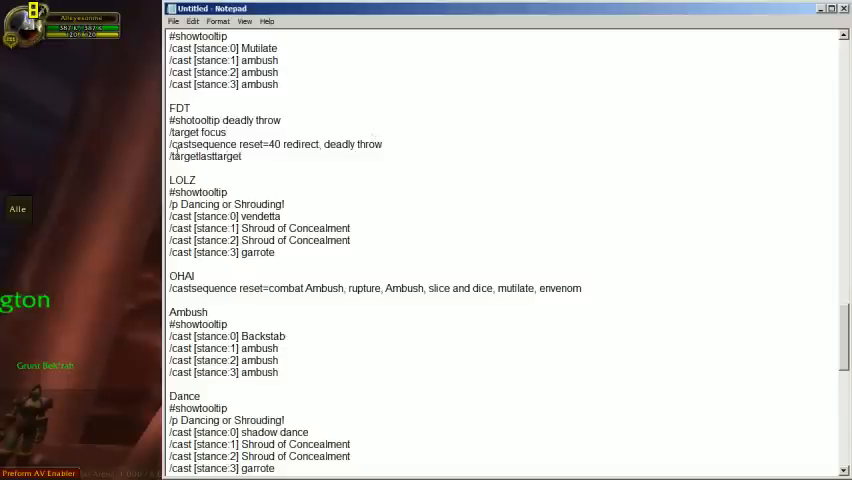
double_click(196, 132)
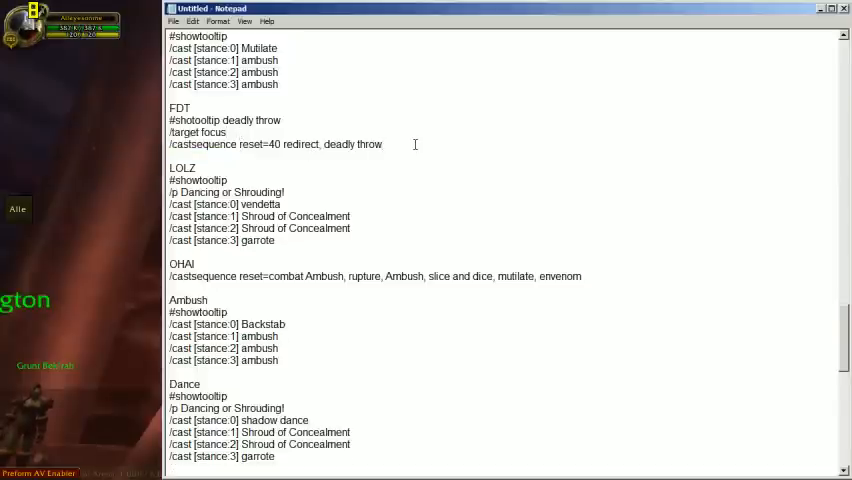
mouse_move(268, 156)
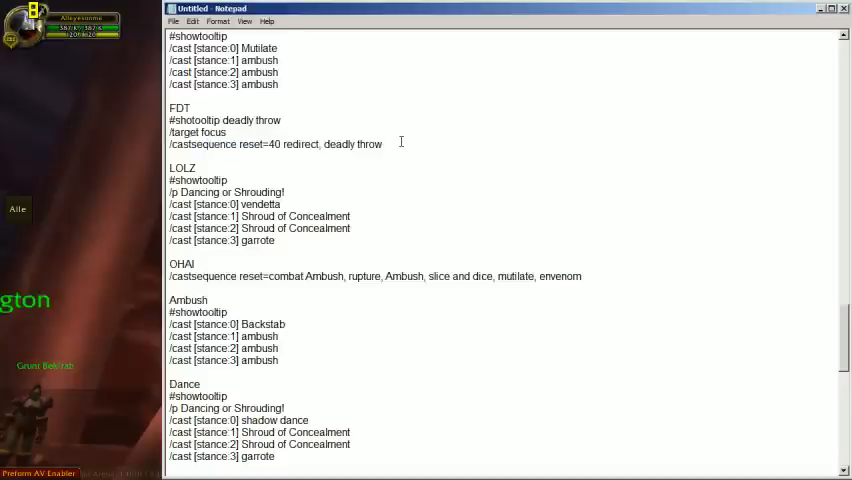
scroll("down", 3)
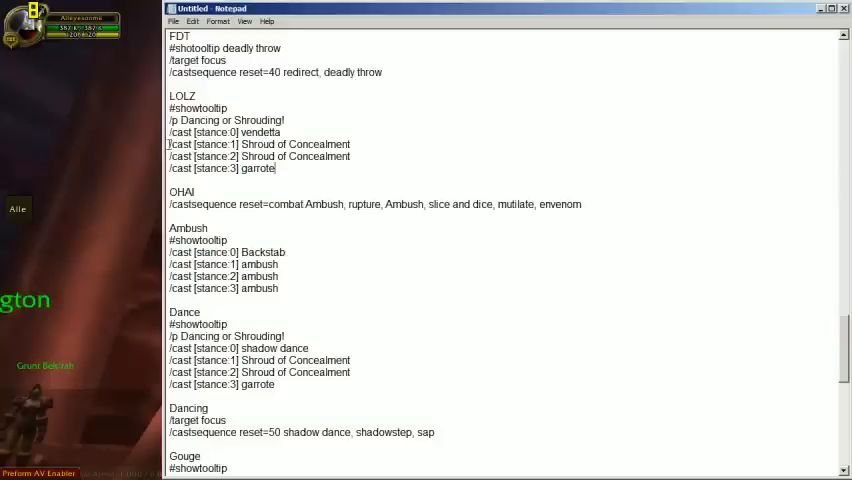
mouse_move(364, 156)
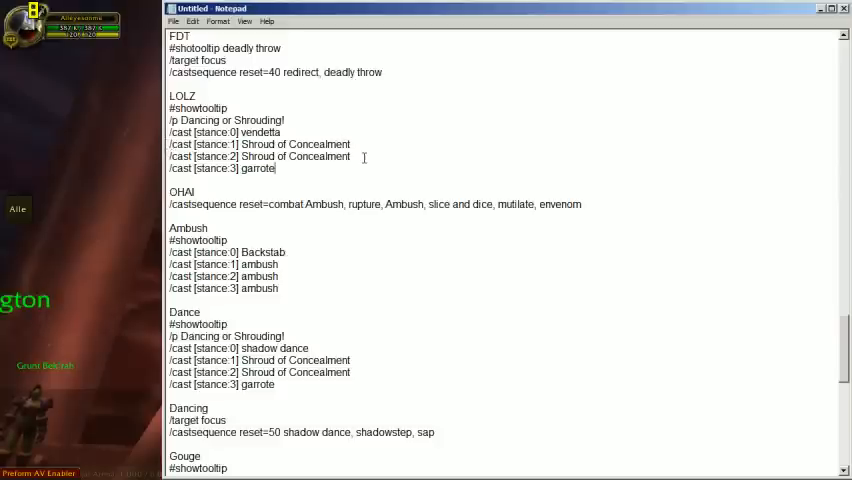
double_click(294, 156)
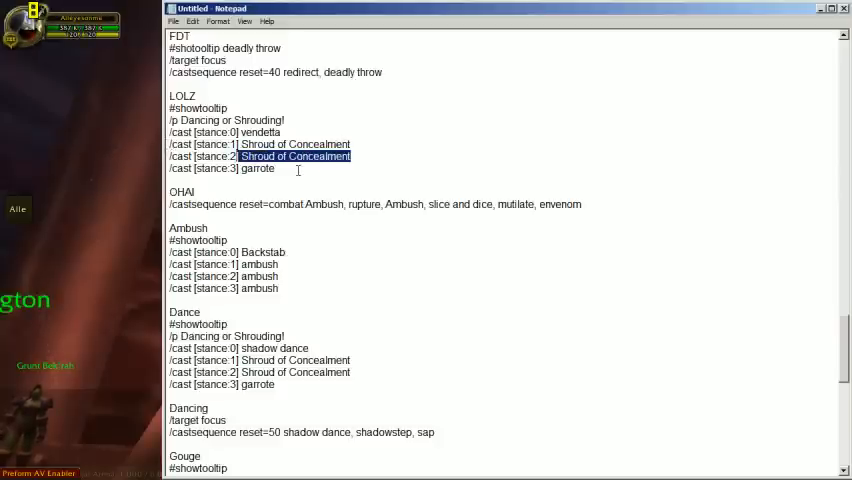
scroll("down", 3)
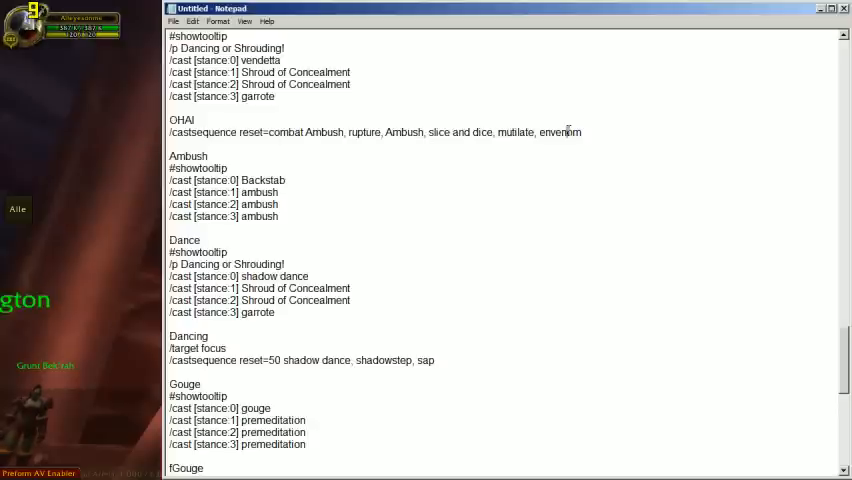
triple_click(376, 132)
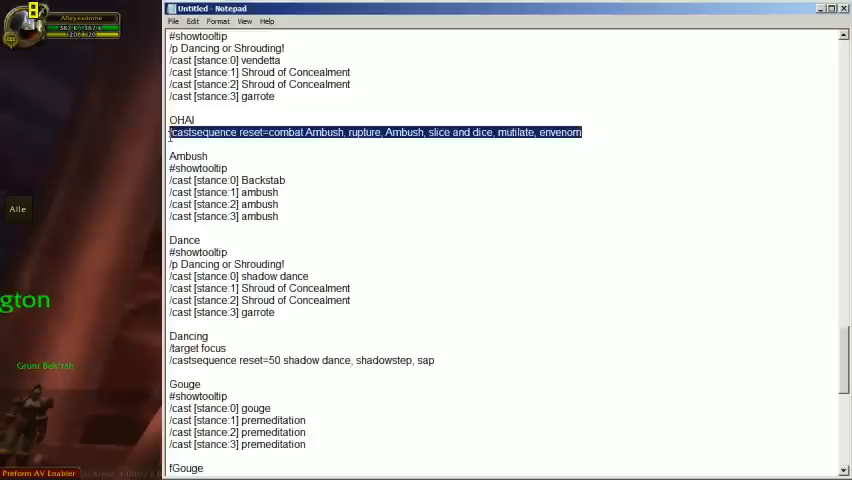
left_click(238, 148)
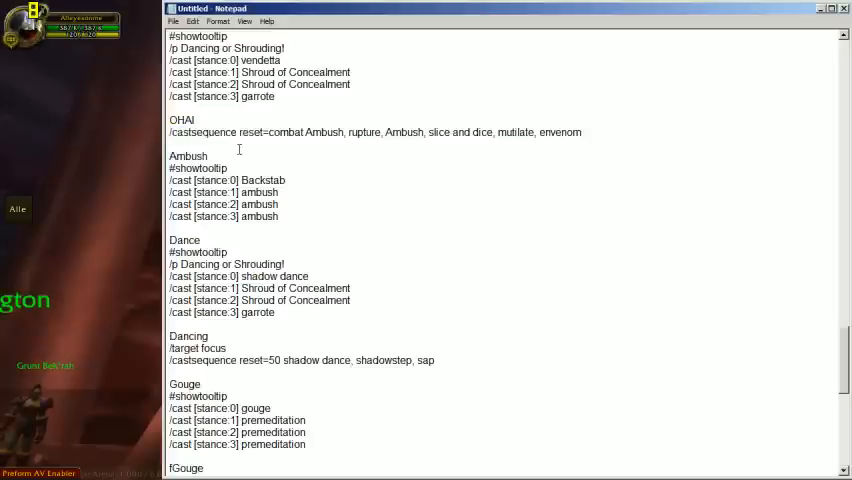
scroll("down", 3)
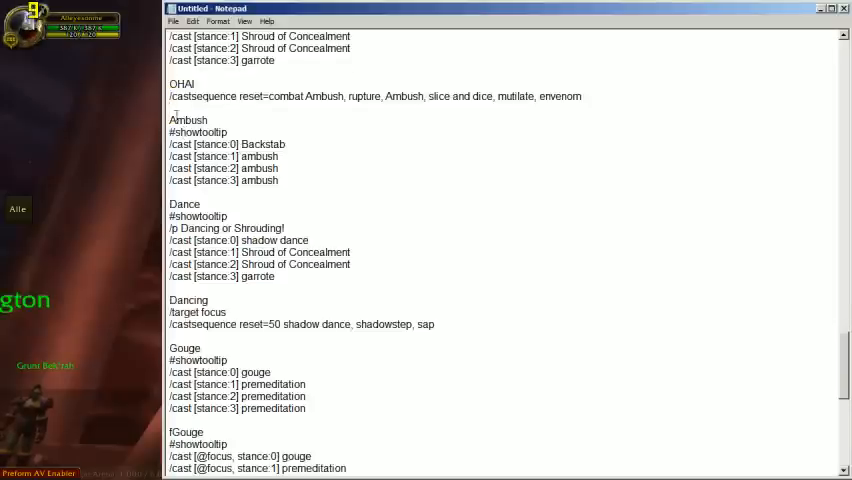
left_click_drag(168, 120, 284, 180)
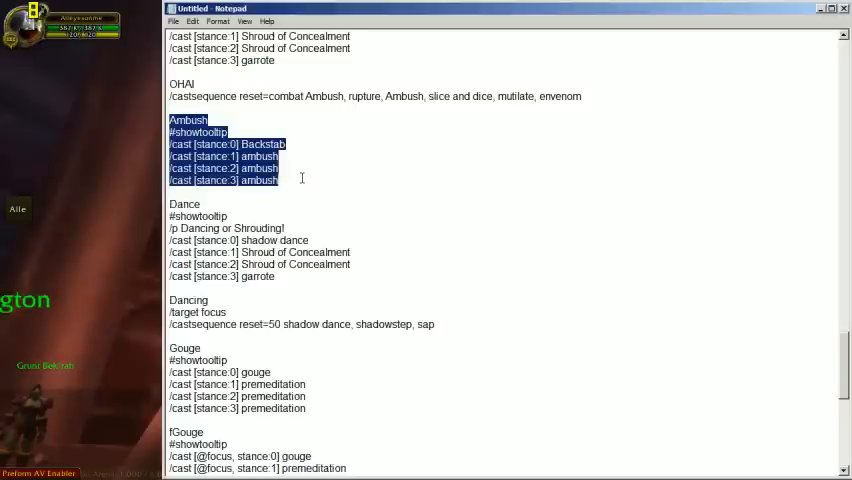
left_click(300, 178)
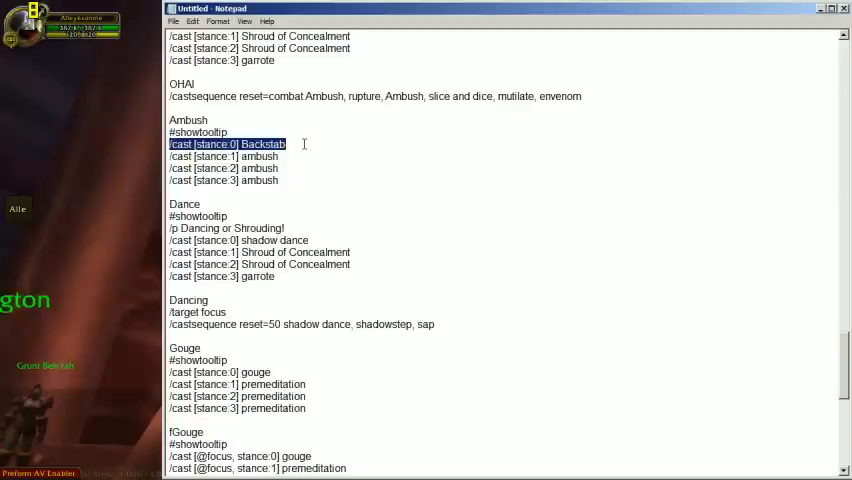
left_click(284, 168)
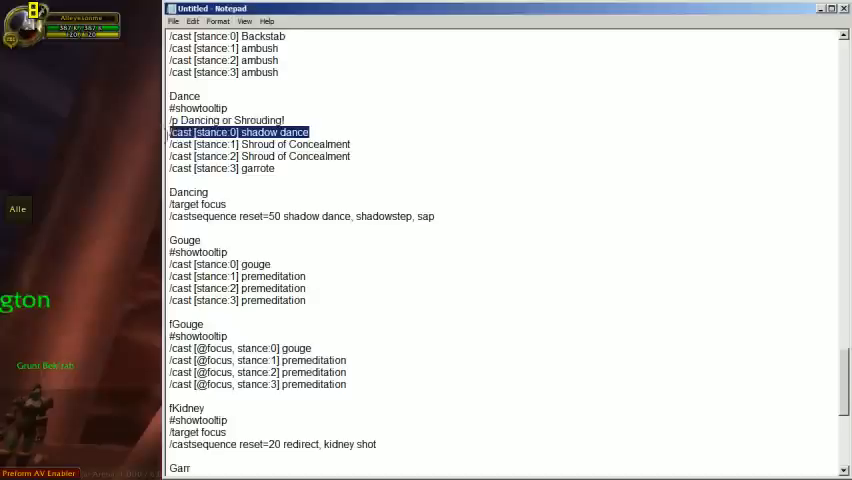
left_click(222, 168)
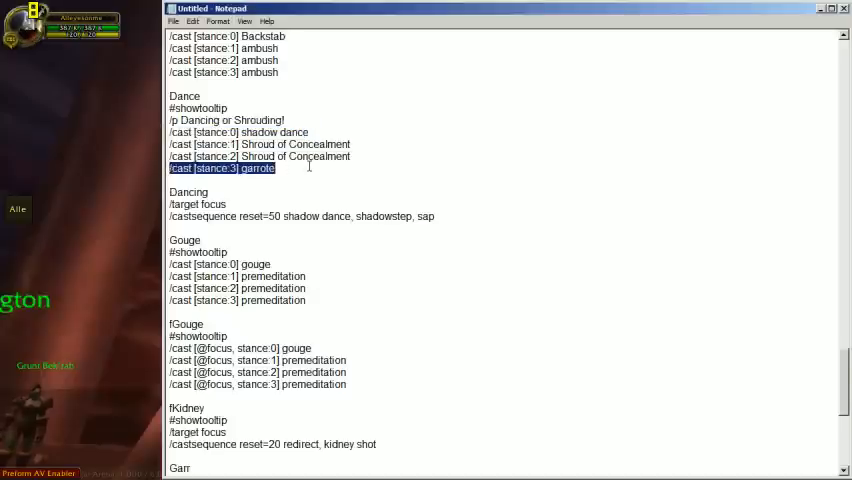
scroll("down", 3)
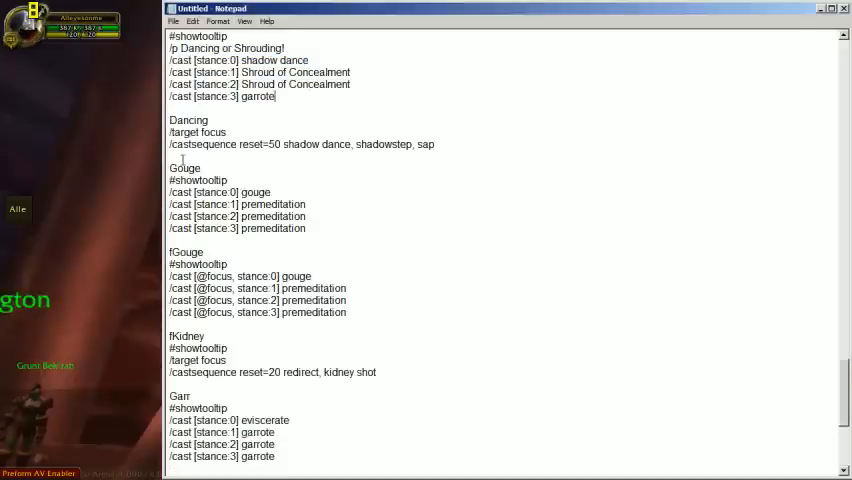
double_click(188, 120)
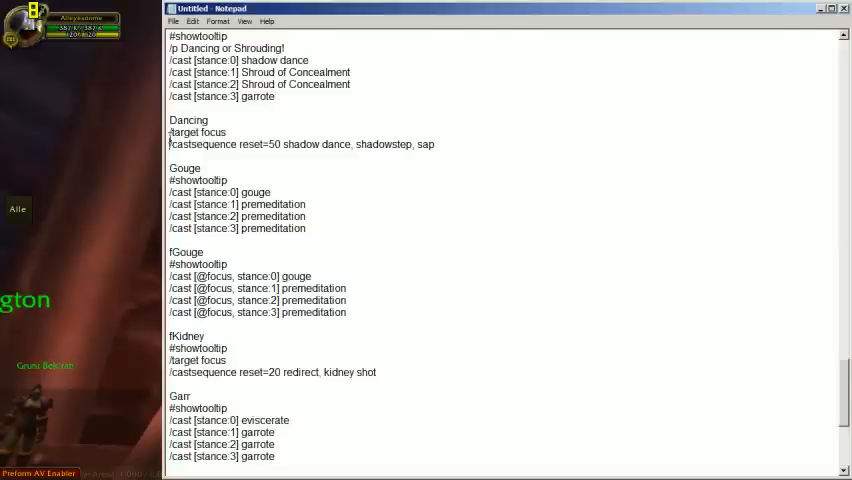
scroll("up", 3)
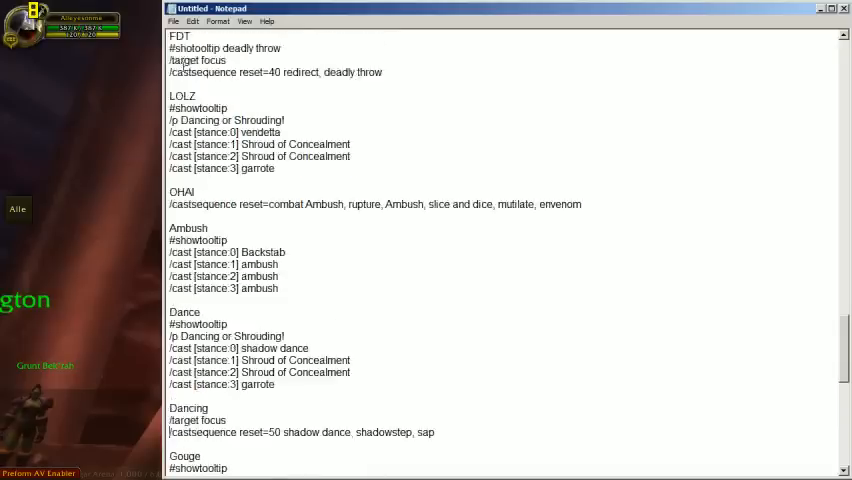
scroll("down", 3)
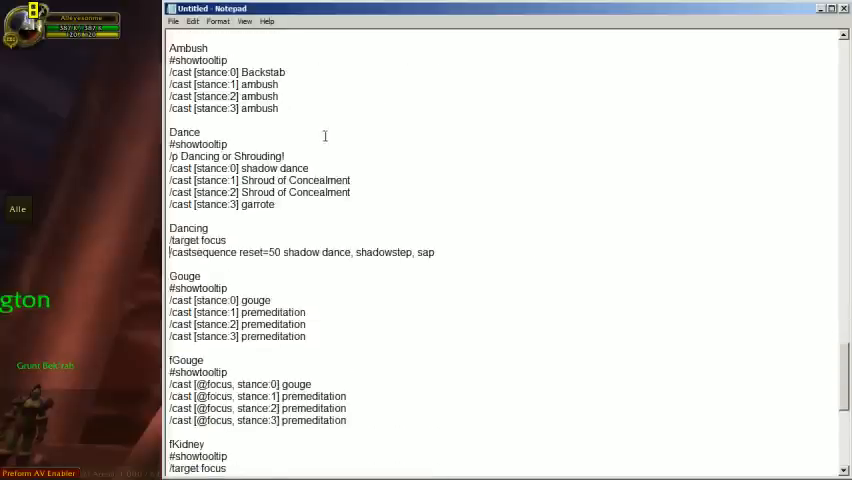
scroll("down", 3)
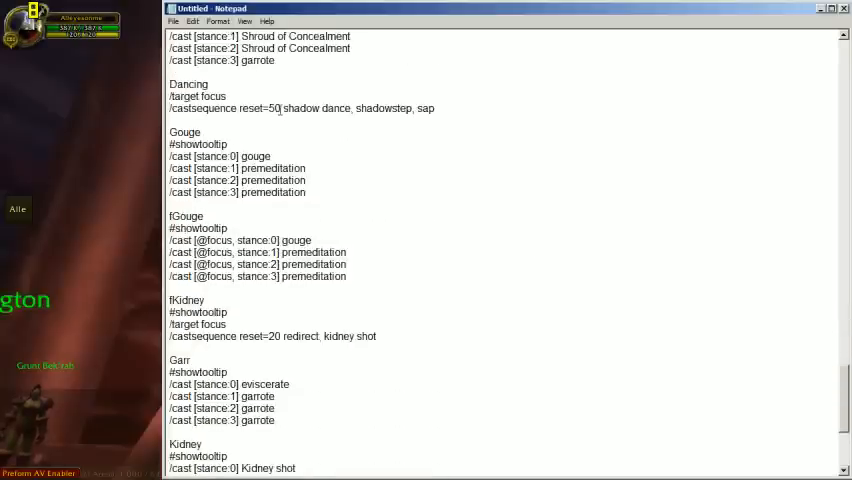
double_click(318, 108)
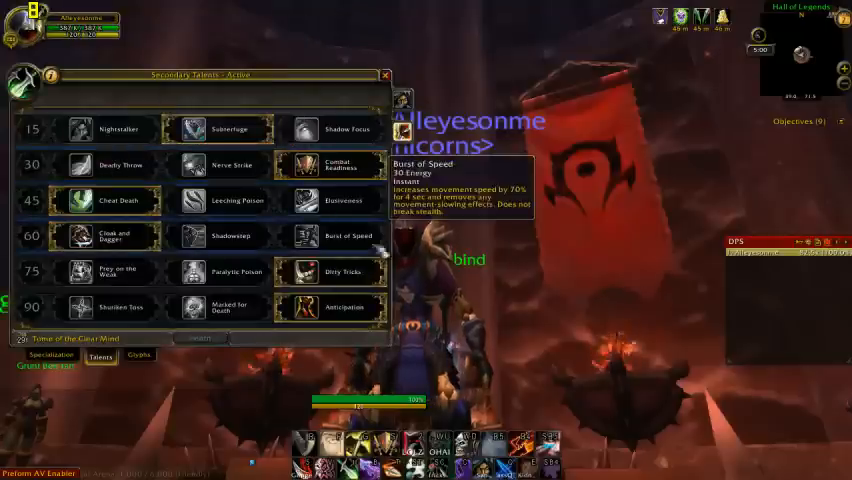
mouse_move(220, 236)
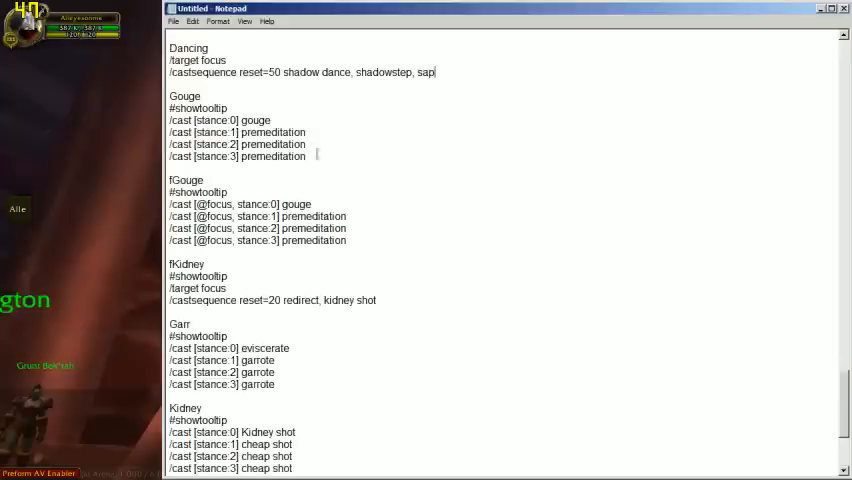
double_click(184, 96)
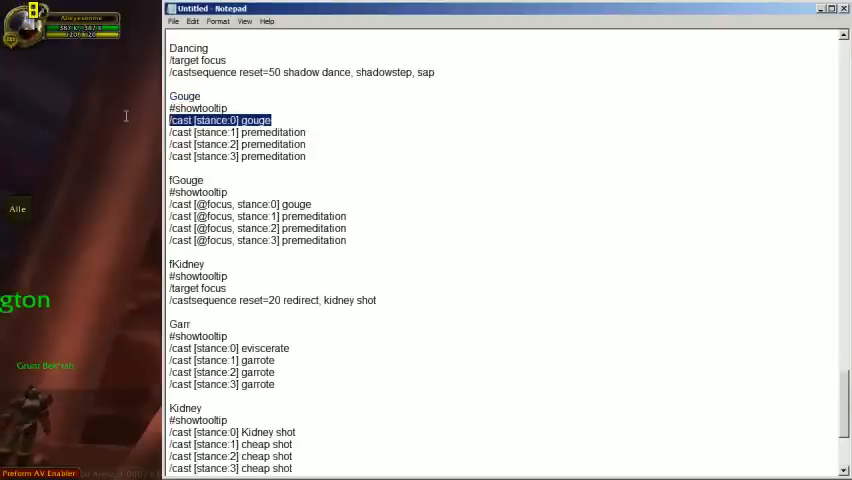
left_click_drag(172, 132, 304, 156)
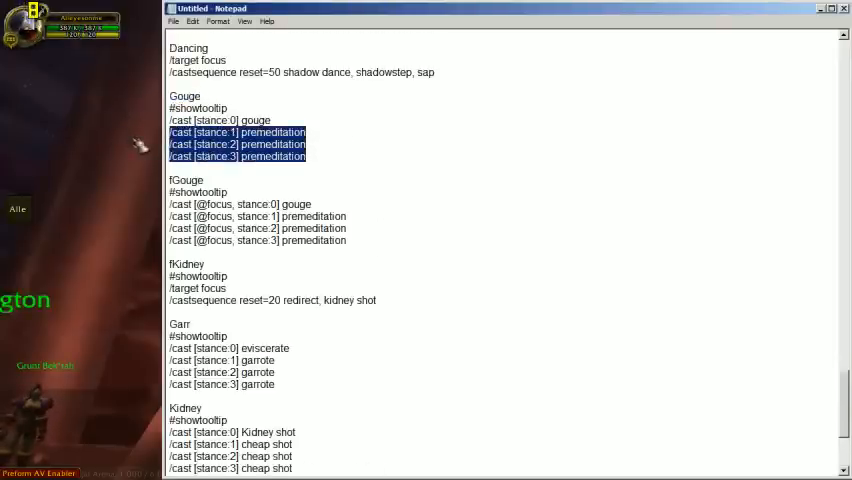
scroll("down", 3)
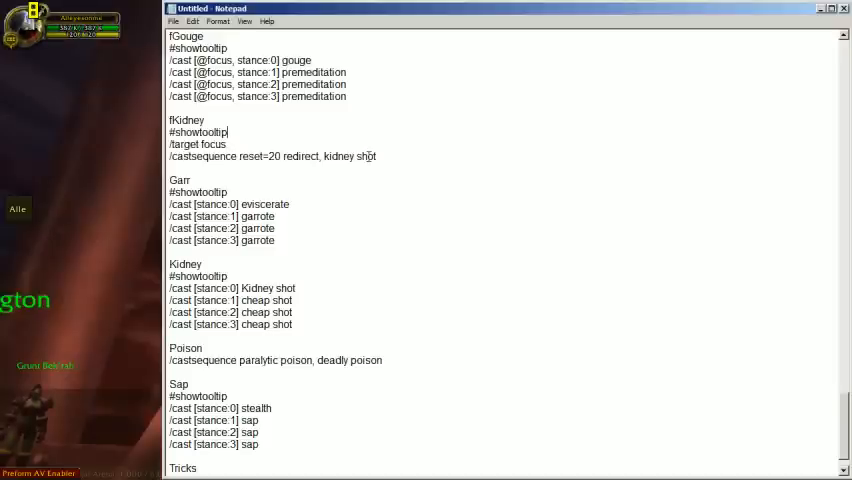
scroll("down", 3)
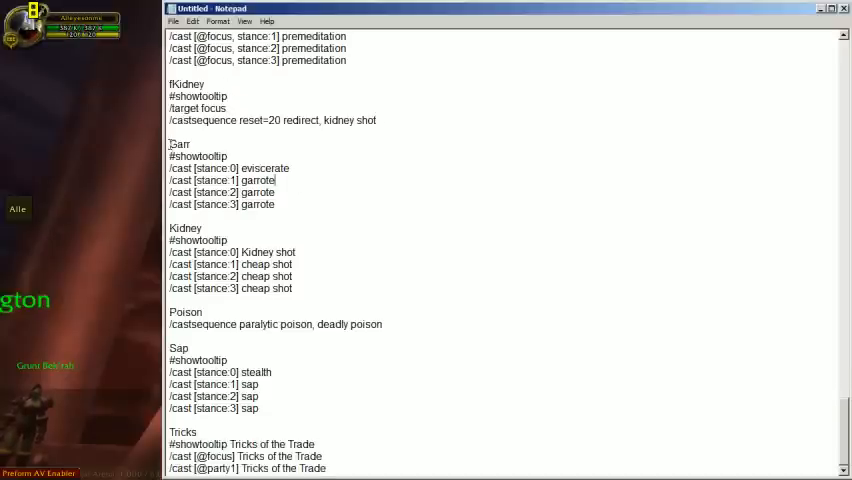
double_click(276, 168)
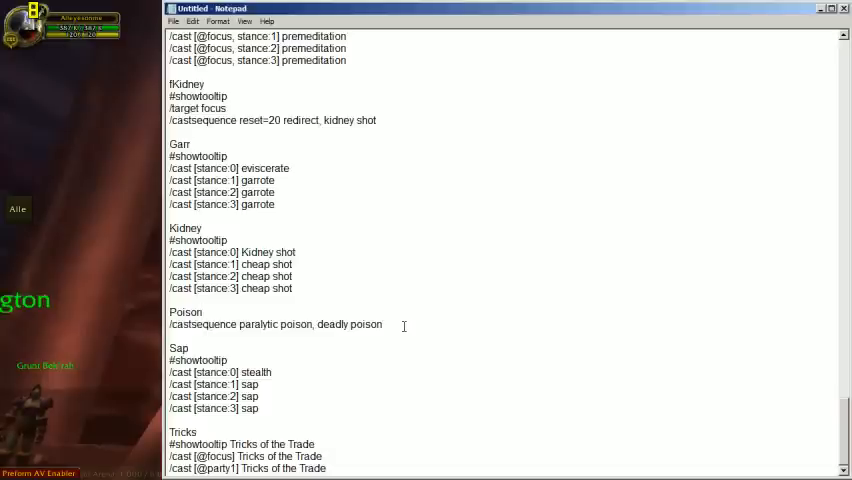
left_click(200, 312)
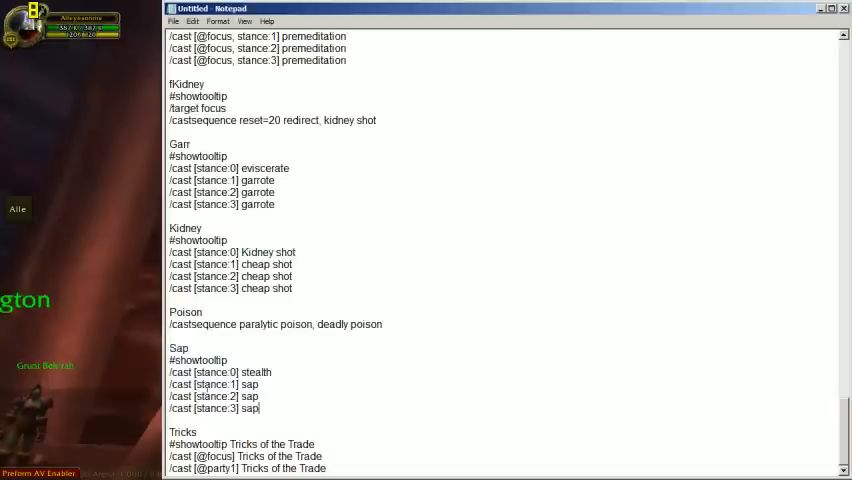
left_click_drag(170, 372, 284, 384)
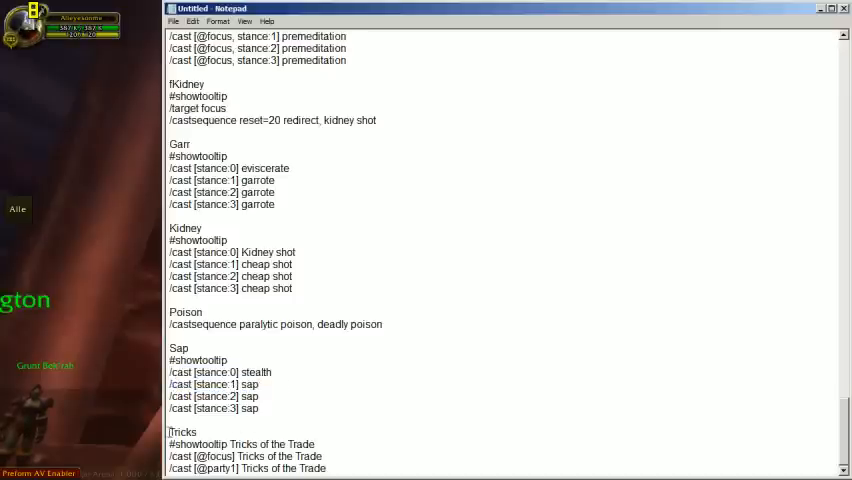
left_click_drag(170, 432, 326, 468)
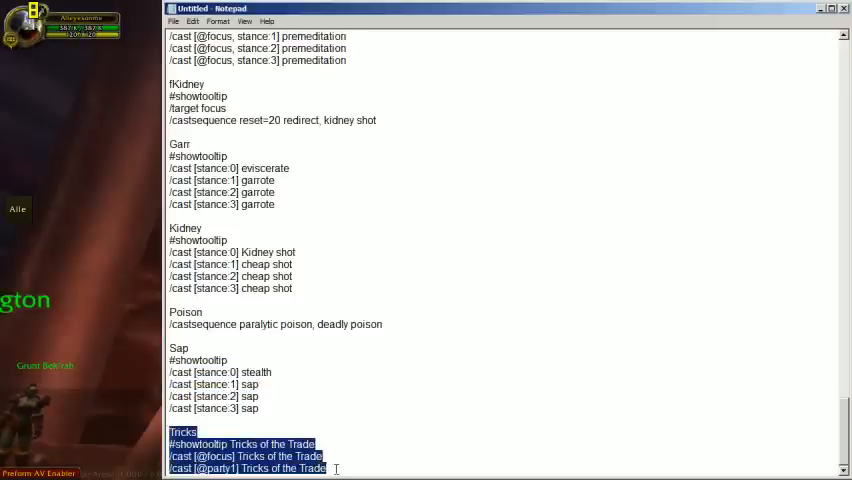
left_click(328, 468)
type("s, exist")
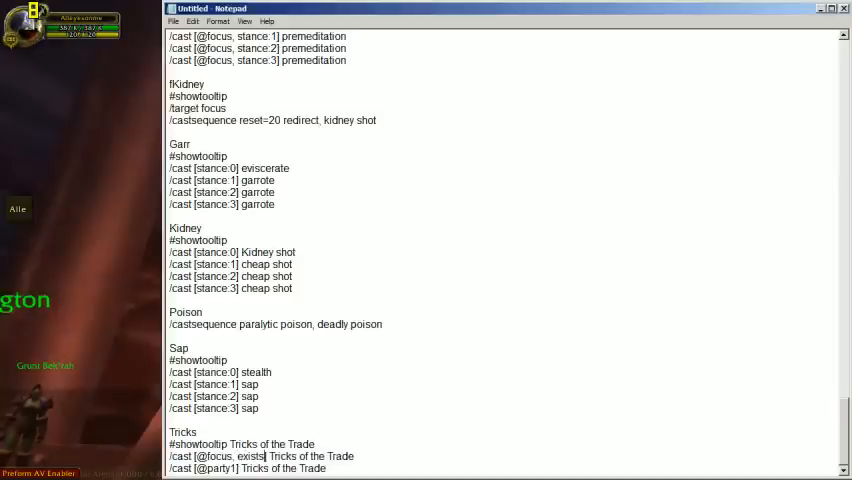
type(", noharm")
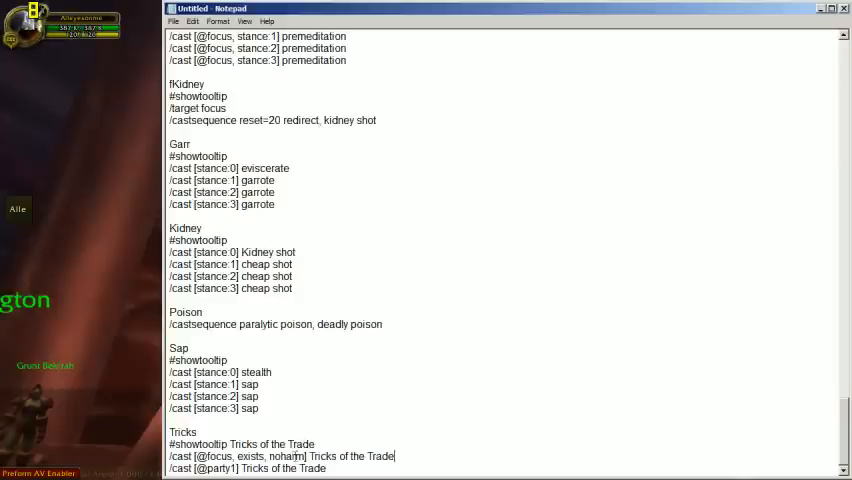
double_click(250, 456)
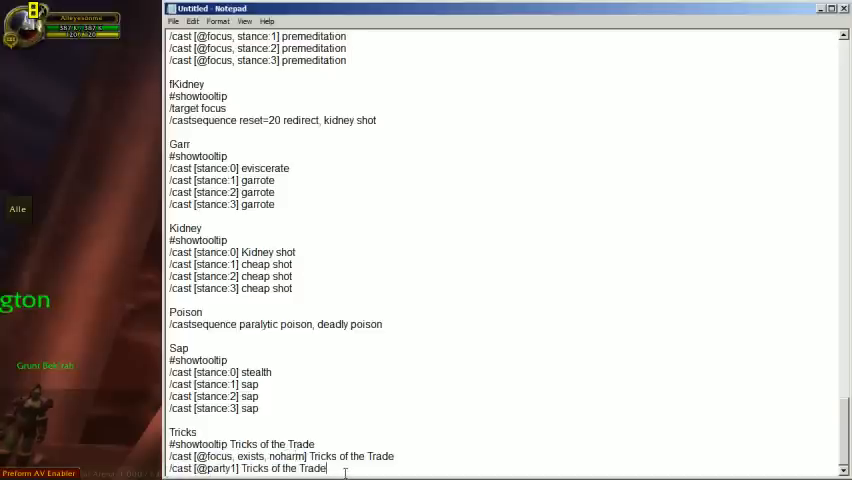
scroll("up", 3)
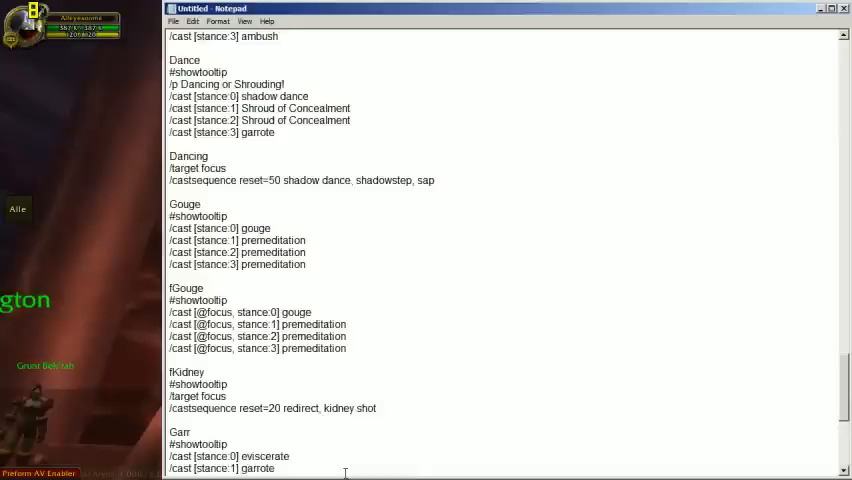
scroll("down", 3)
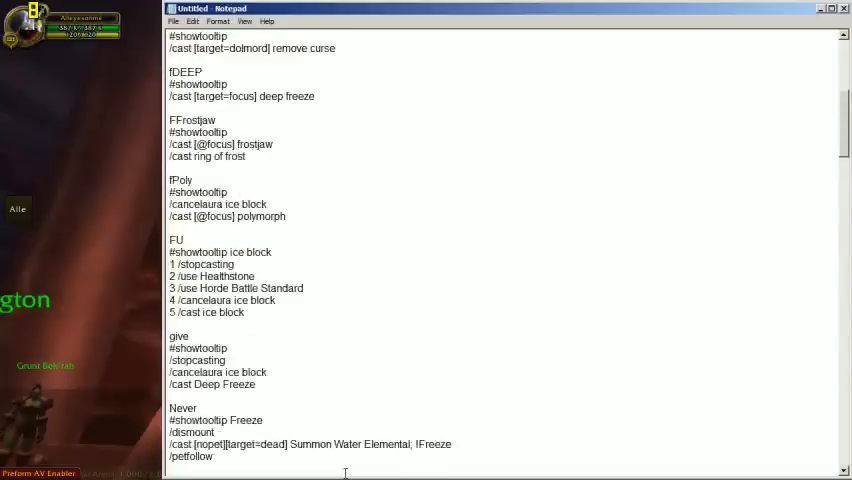
scroll("up", 3)
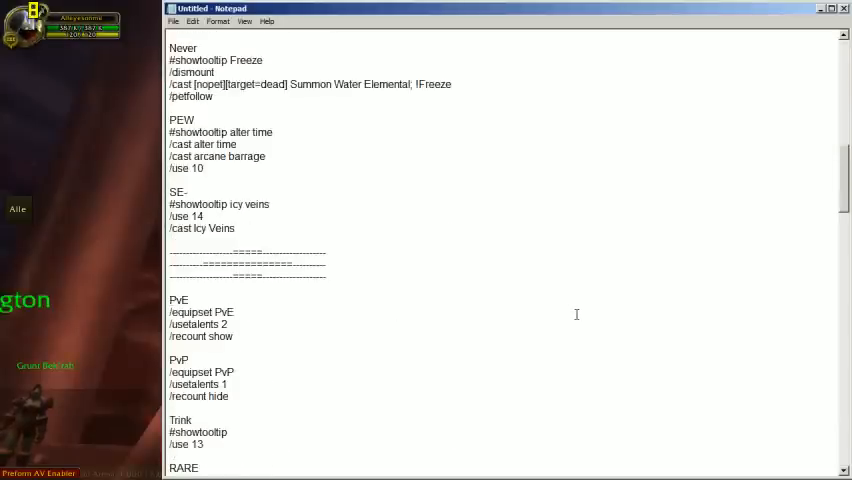
scroll("down", 3)
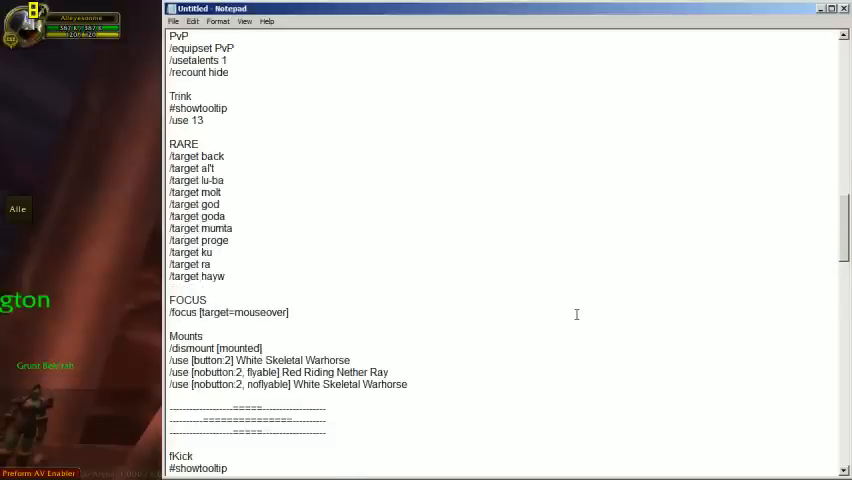
scroll("down", 3)
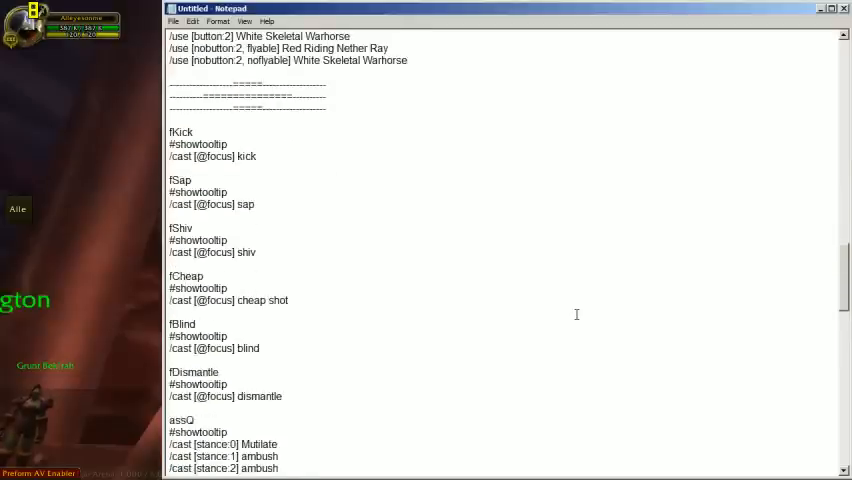
scroll("down", 3)
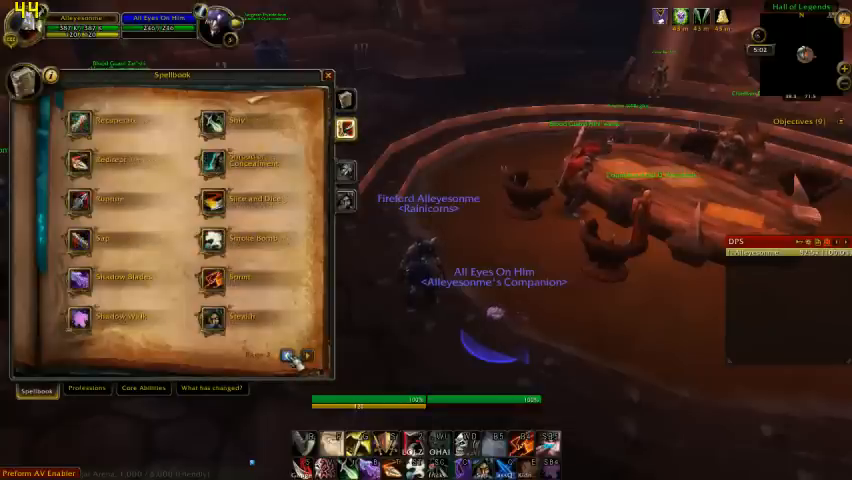
mouse_move(212, 316)
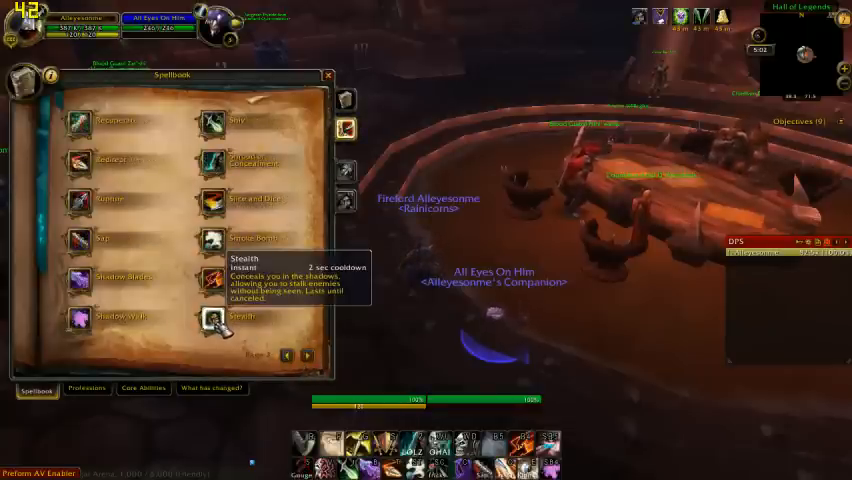
- Cast Stealth from the spellbook twice, then close the spellbook
left_click(214, 318)
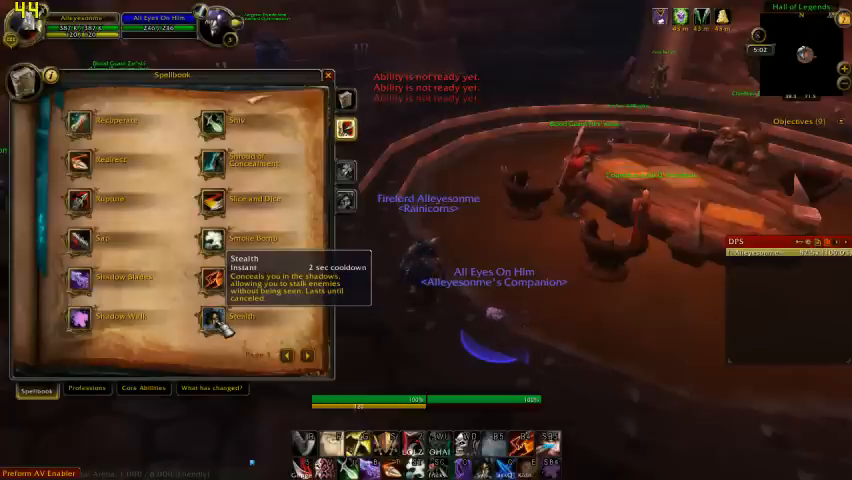
left_click(328, 76)
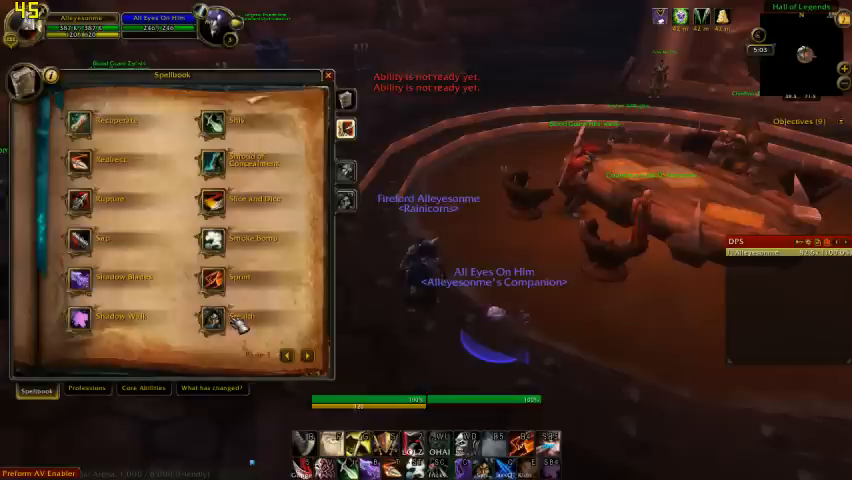
left_click(328, 76)
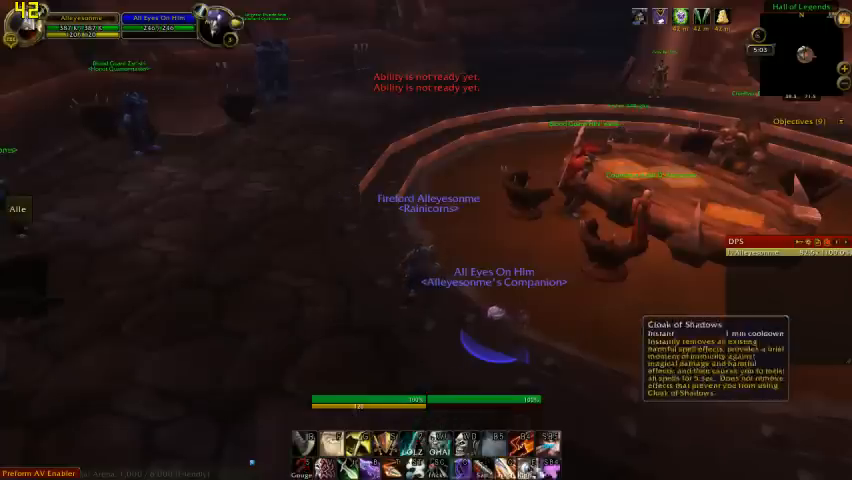